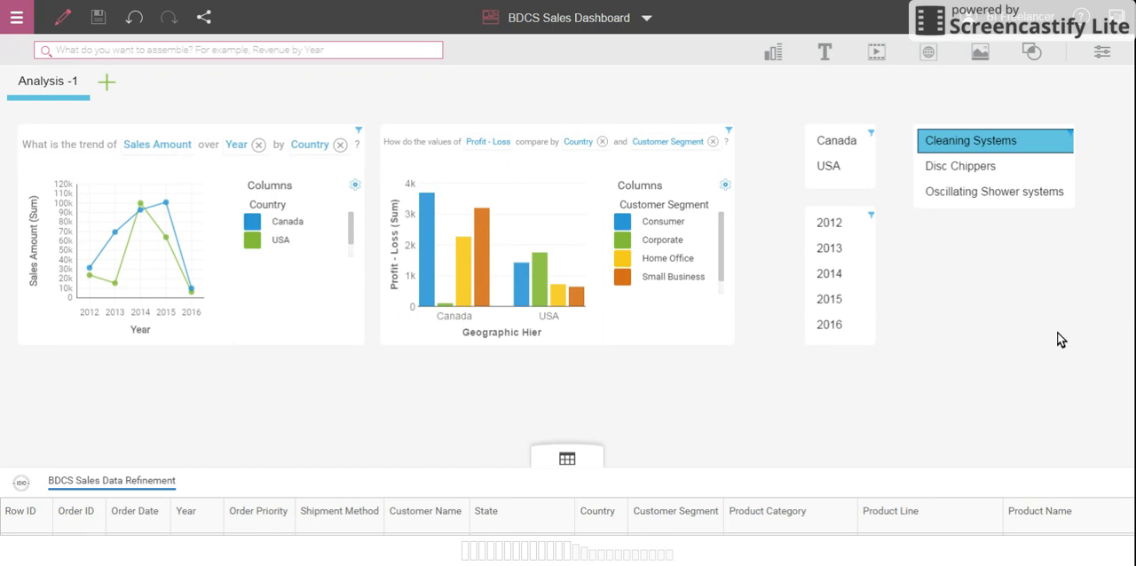
mouse_move(156, 174)
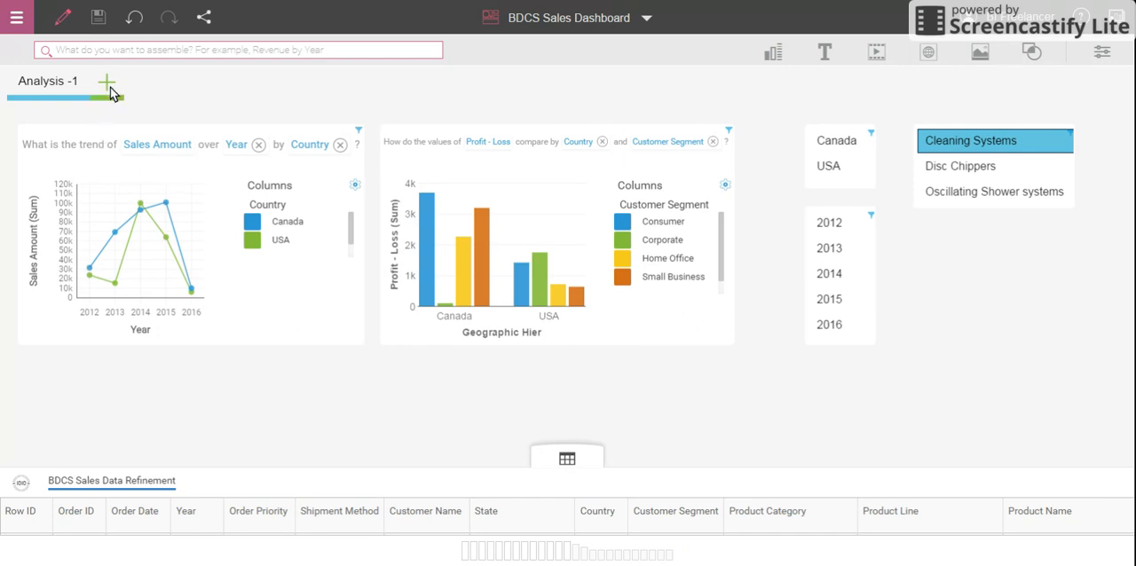
Step: Add a new Tab 1 beside Analysis -1 using the Freeform layout template
click(106, 87)
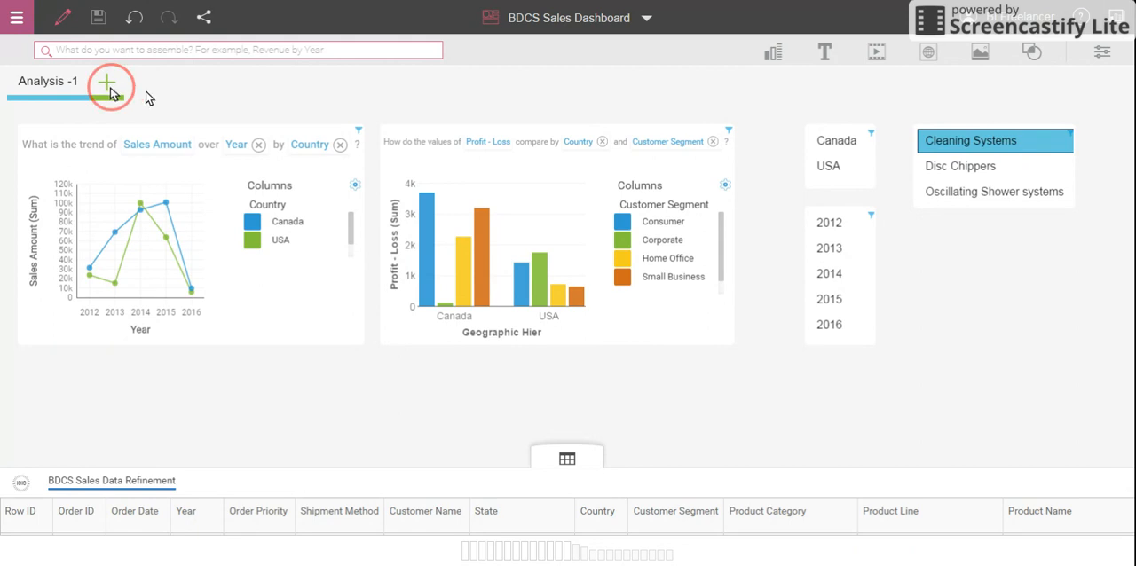
click(106, 82)
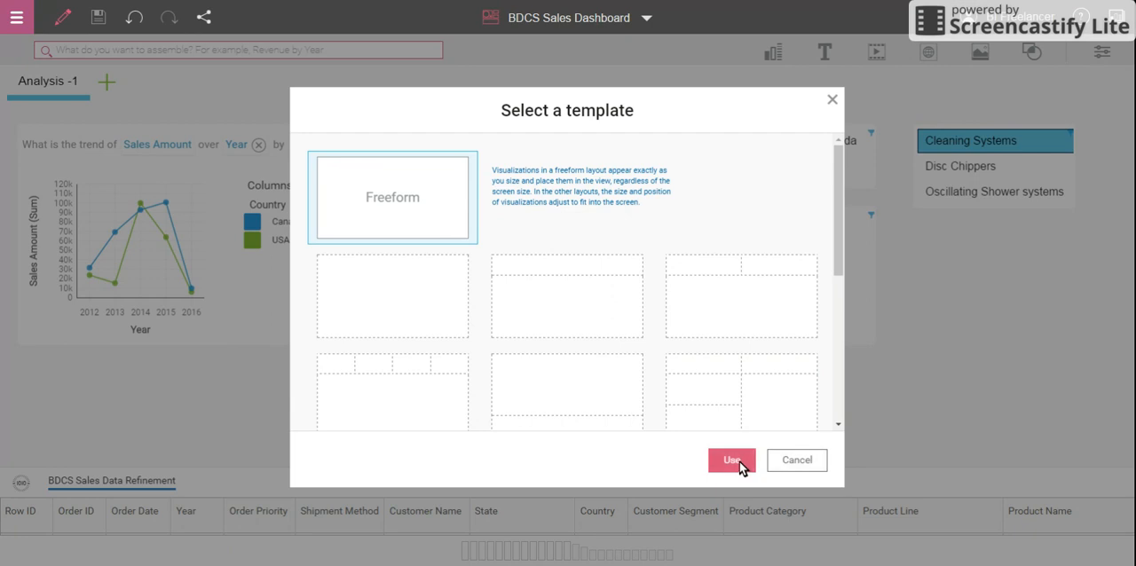
click(731, 459)
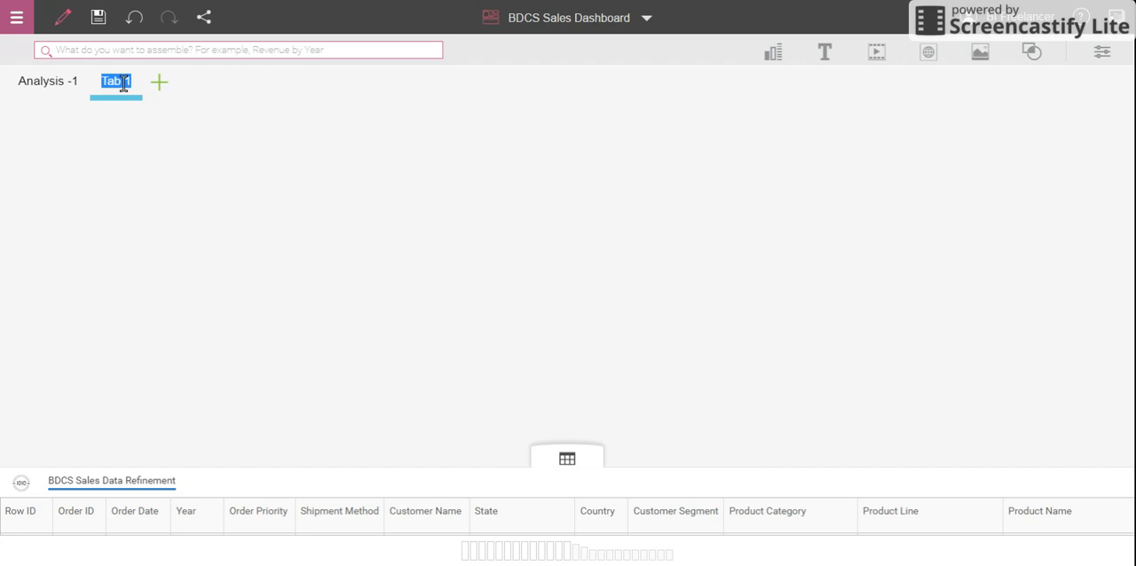
Step: Name the new tab Analysis -2 and chart Profit - Loss by Year (Order Date) and Product Category
text(Analysis -2)
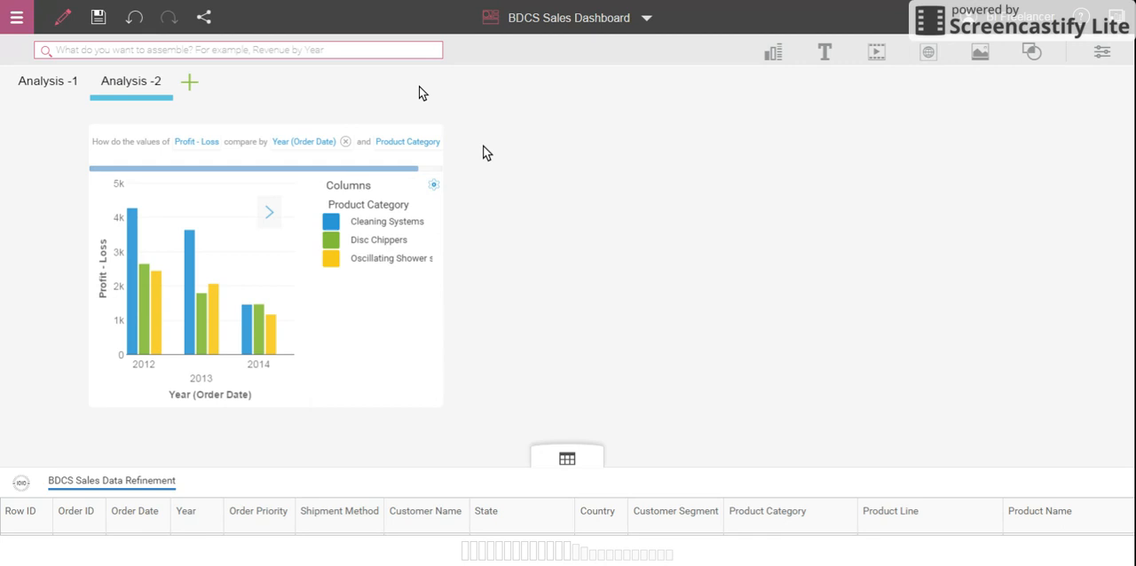
Step: Widen the Profit - Loss bar chart until 2015 and 2016 appear alongside 2012-2014
click(368, 124)
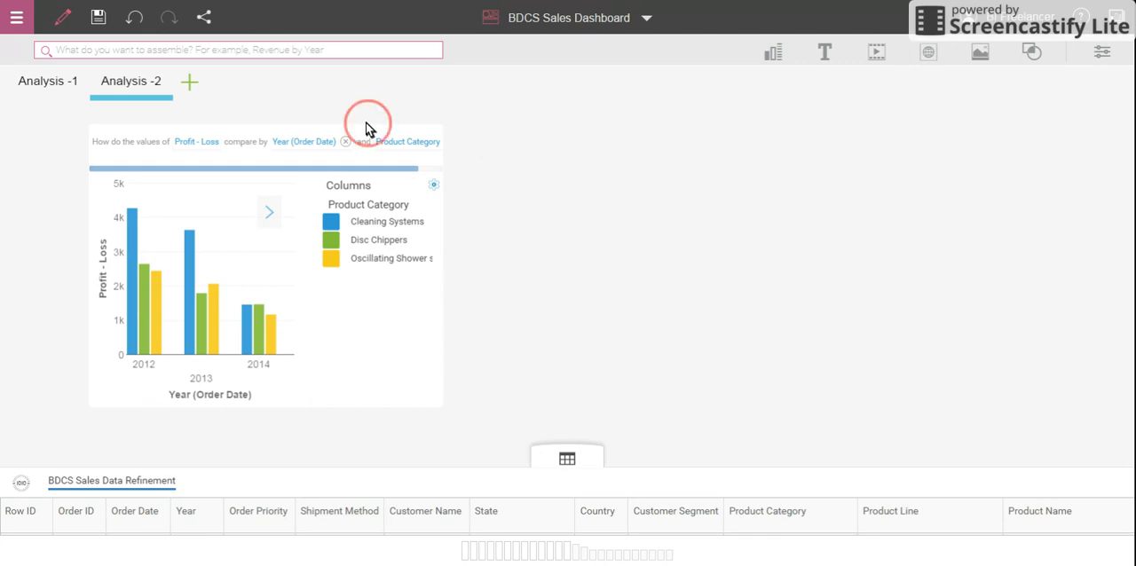
mouse_move(283, 131)
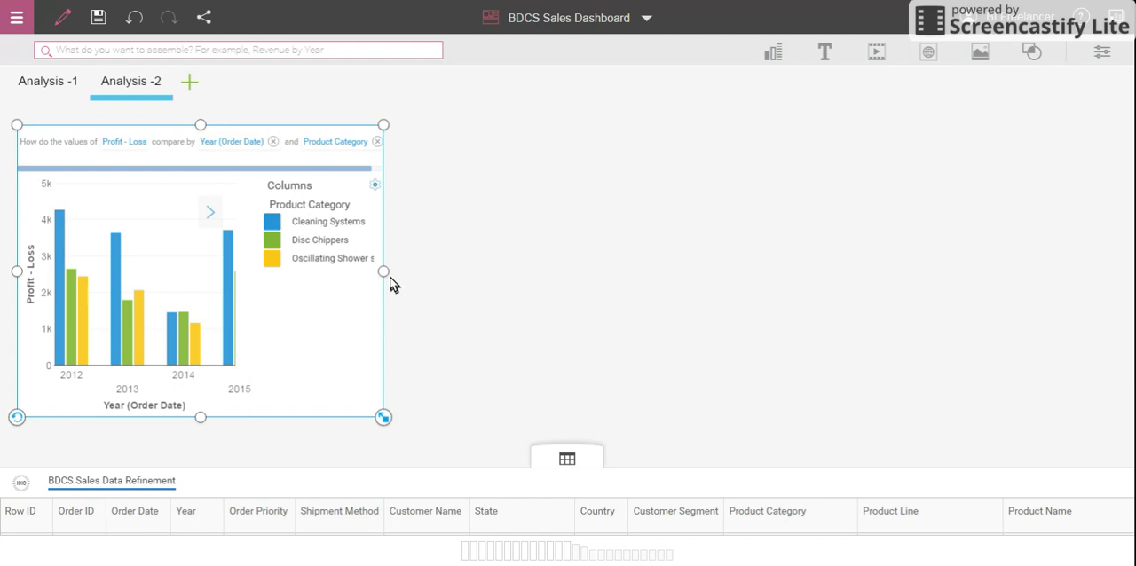
drag(384, 272, 435, 271)
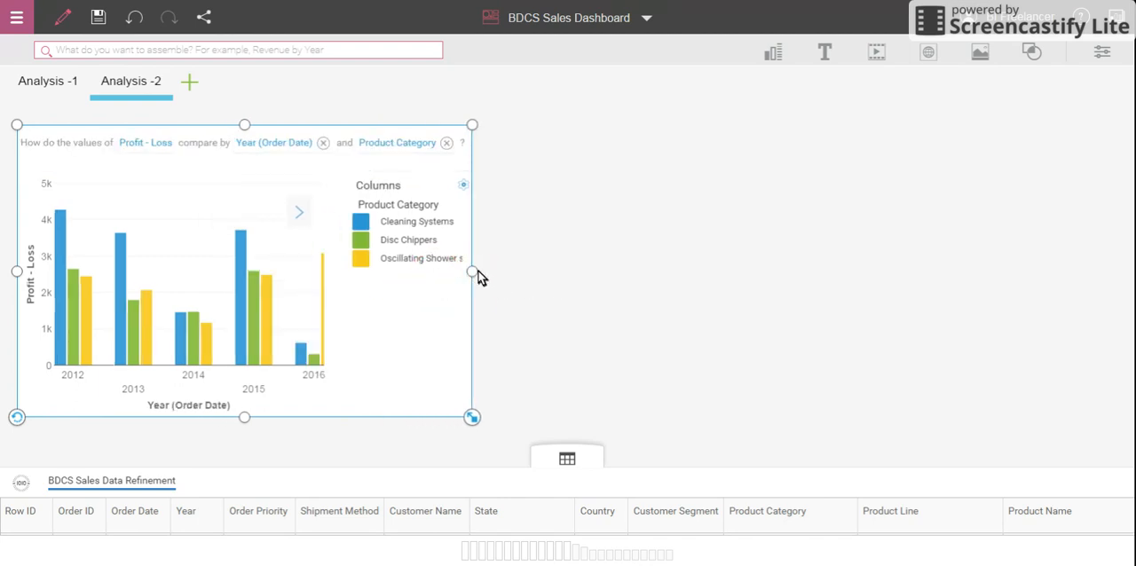
drag(472, 272, 593, 271)
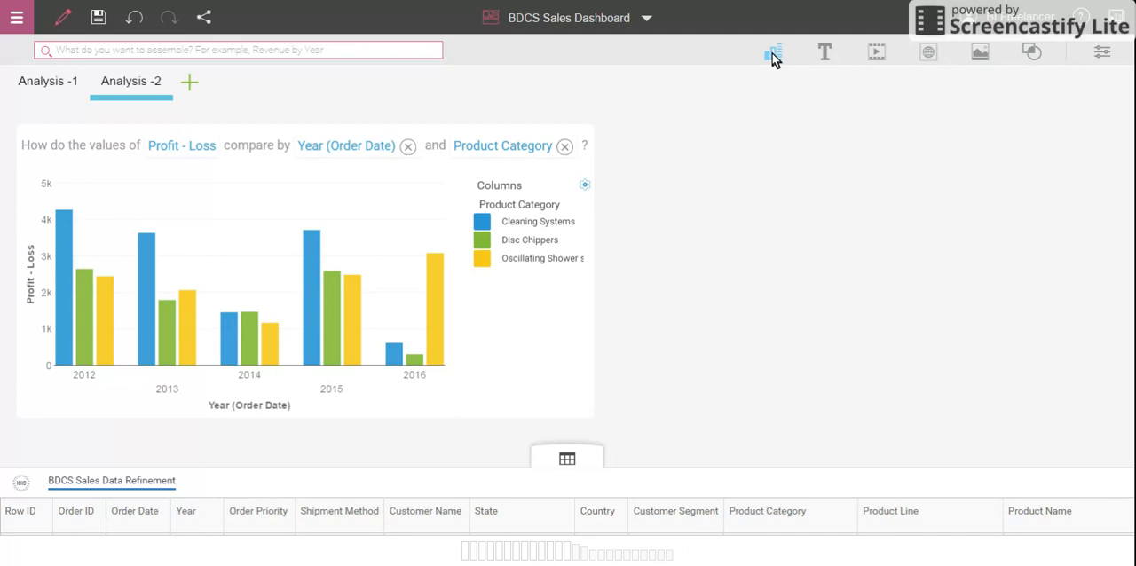
Step: Add a Tag Cloud visualization from the Visualizations palette to Analysis -2
click(774, 51)
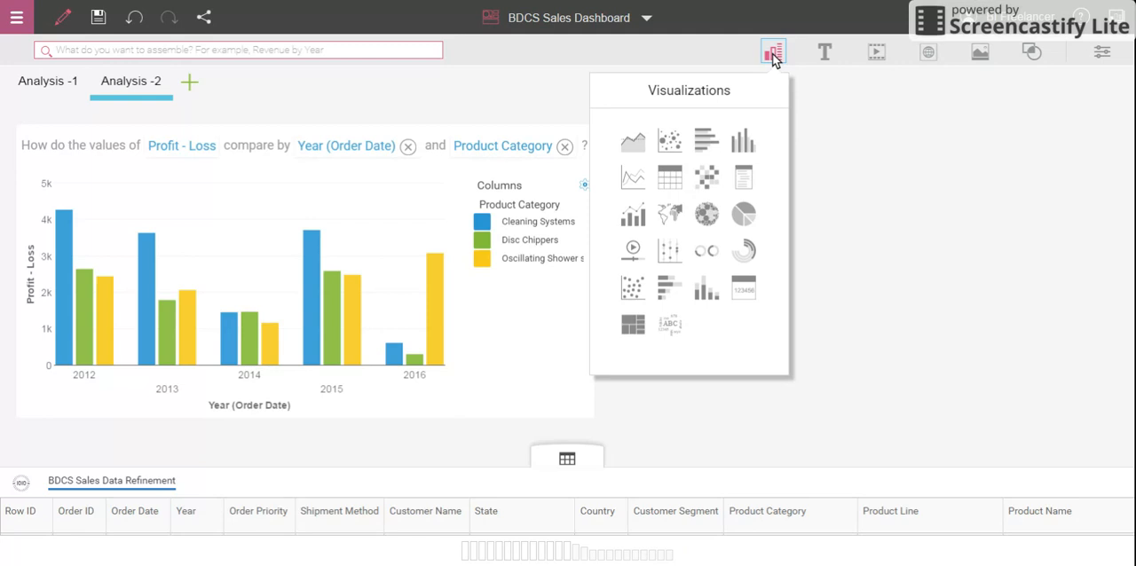
mouse_move(773, 243)
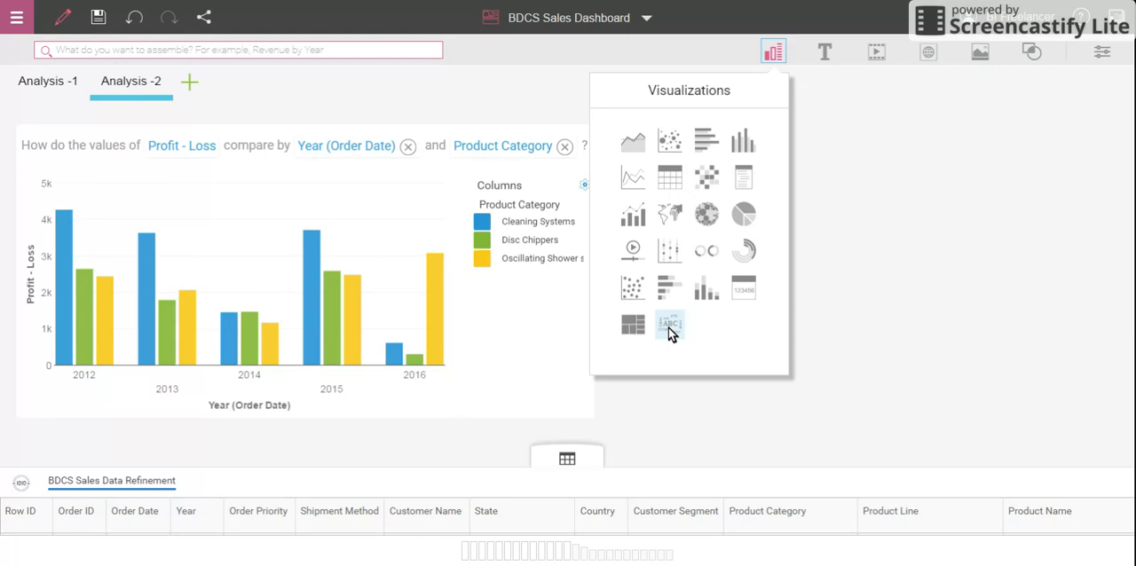
click(669, 323)
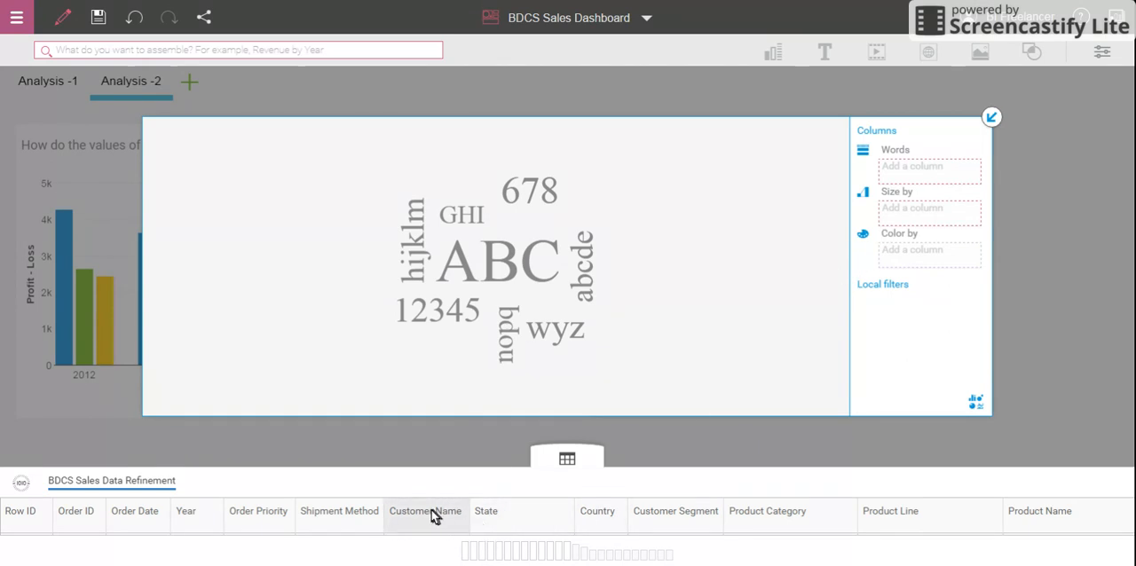
Step: Assign Customer Name to Words, Profit - Loss to Size by and Sales Amount to Color by
drag(426, 511, 905, 166)
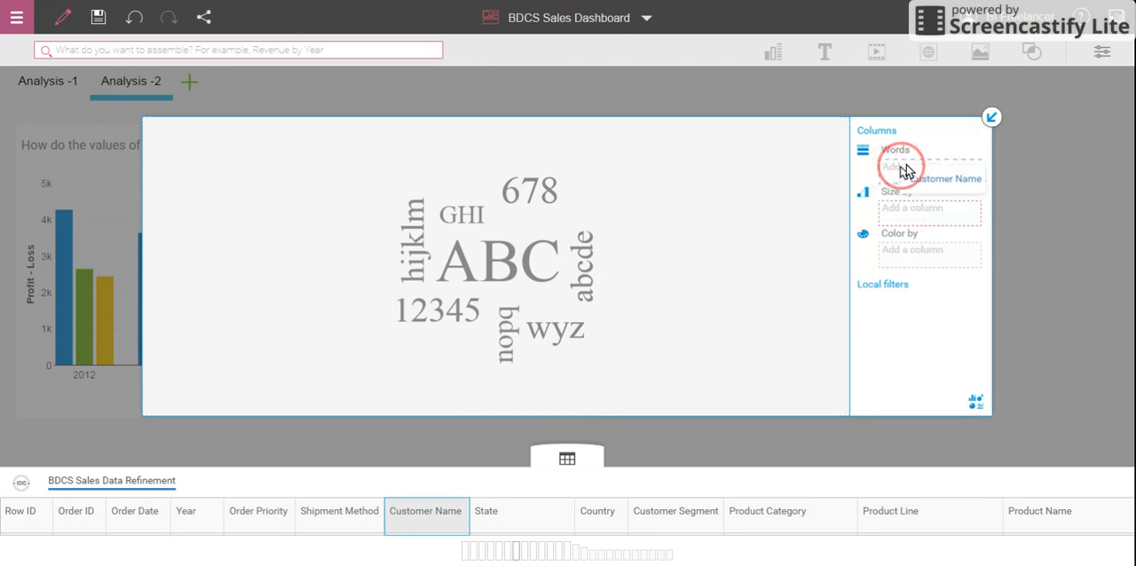
click(915, 165)
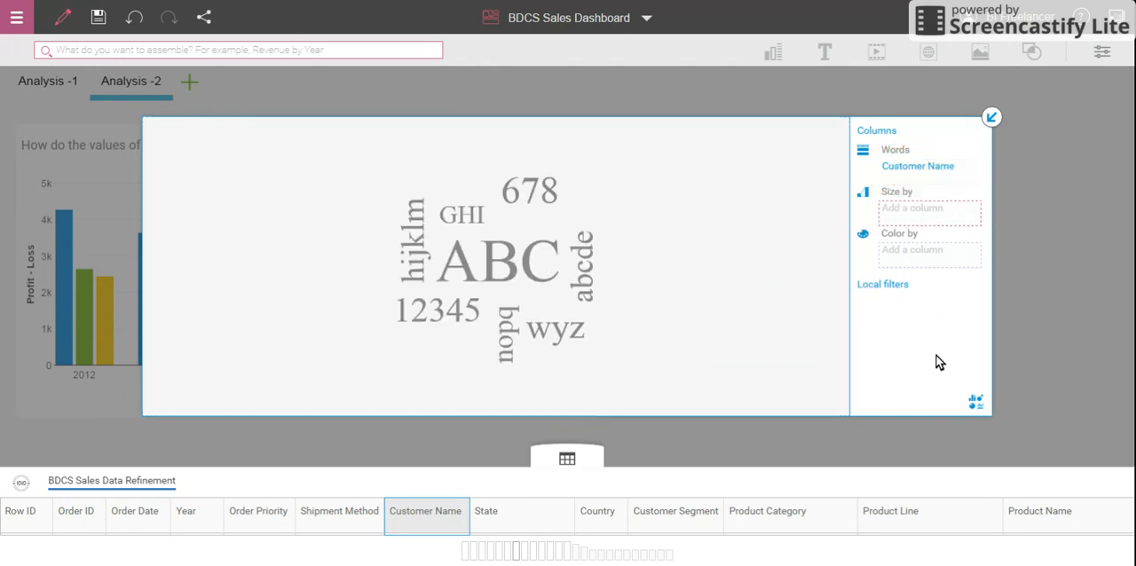
mouse_move(816, 454)
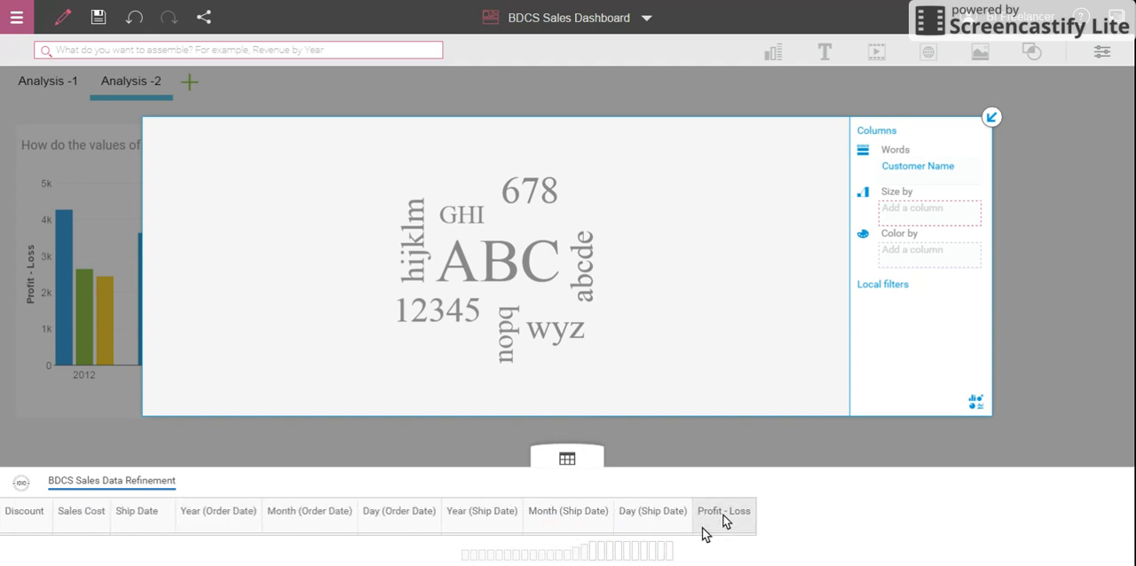
drag(724, 511, 930, 212)
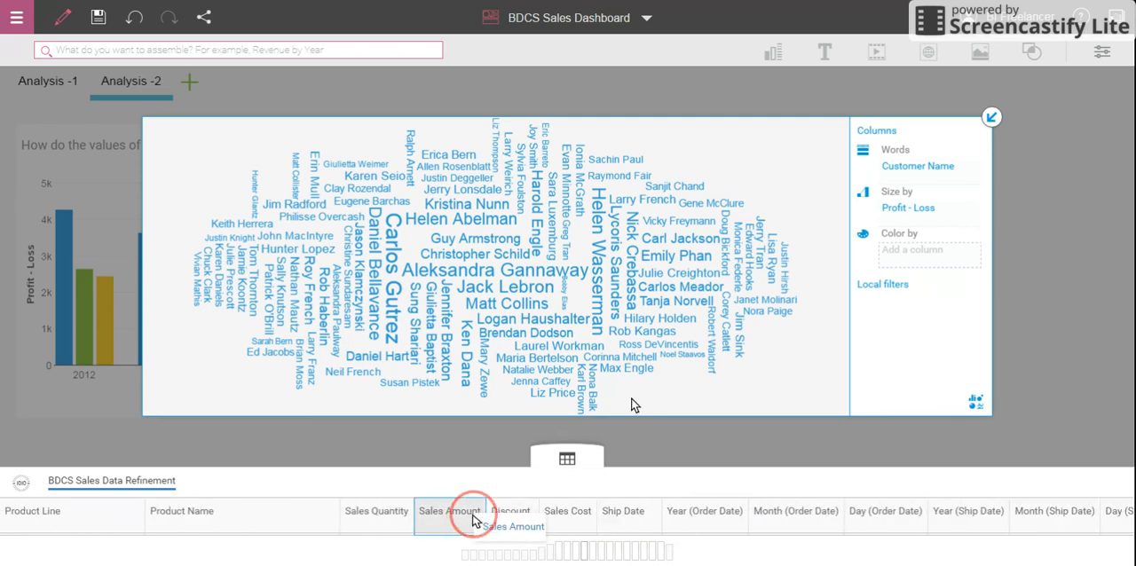
drag(472, 518, 905, 263)
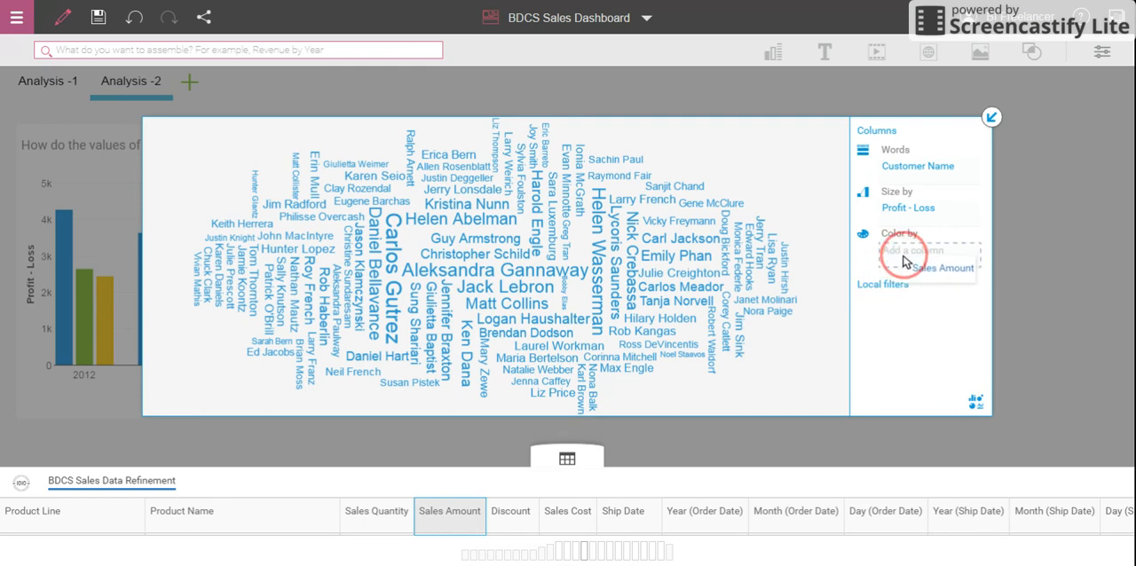
click(912, 249)
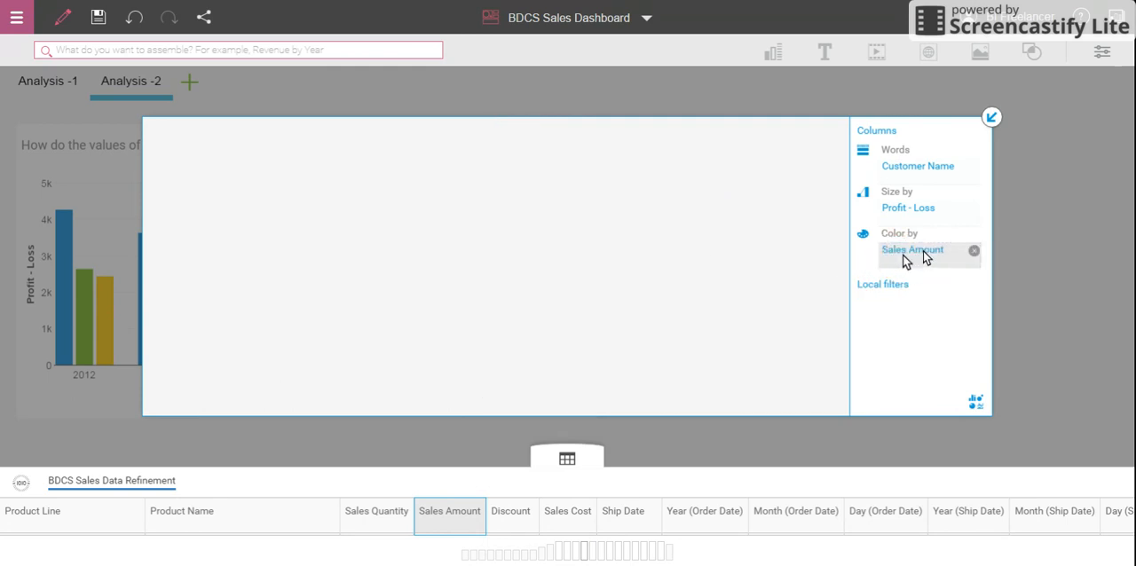
click(912, 248)
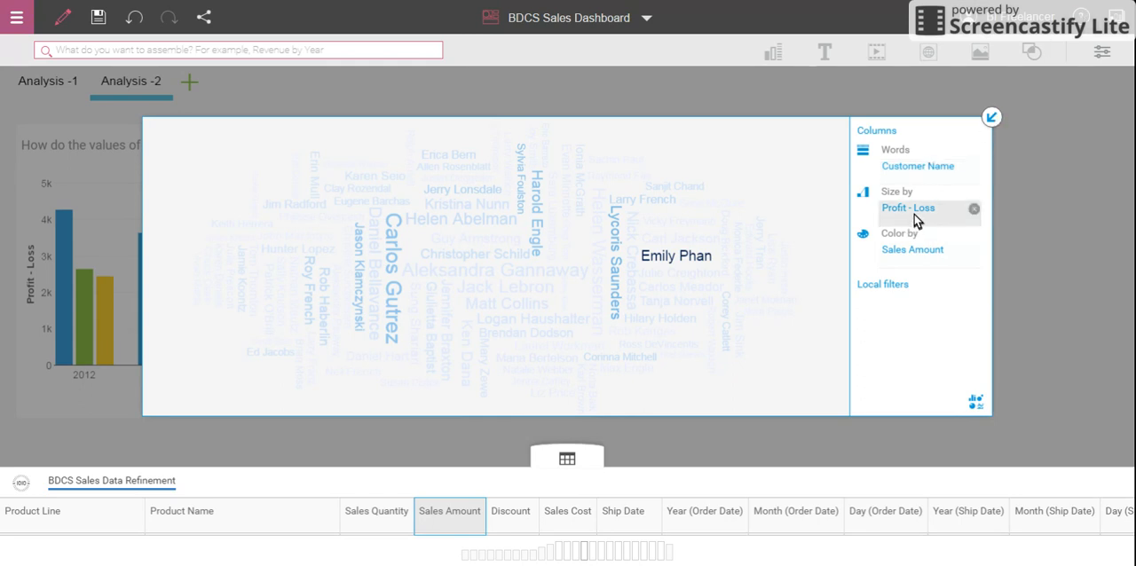
mouse_move(904, 248)
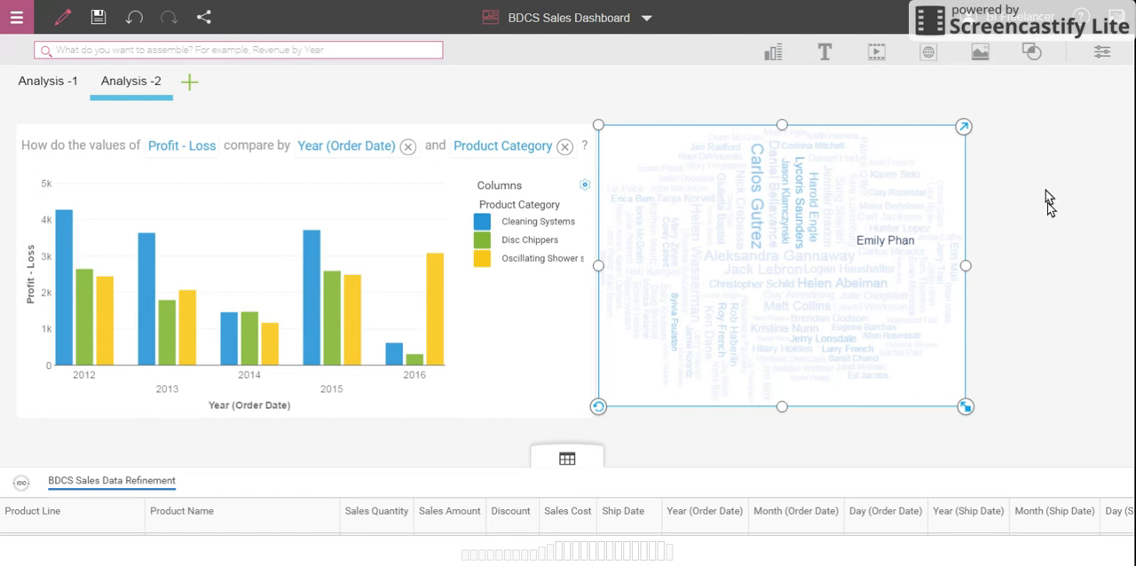
mouse_move(891, 261)
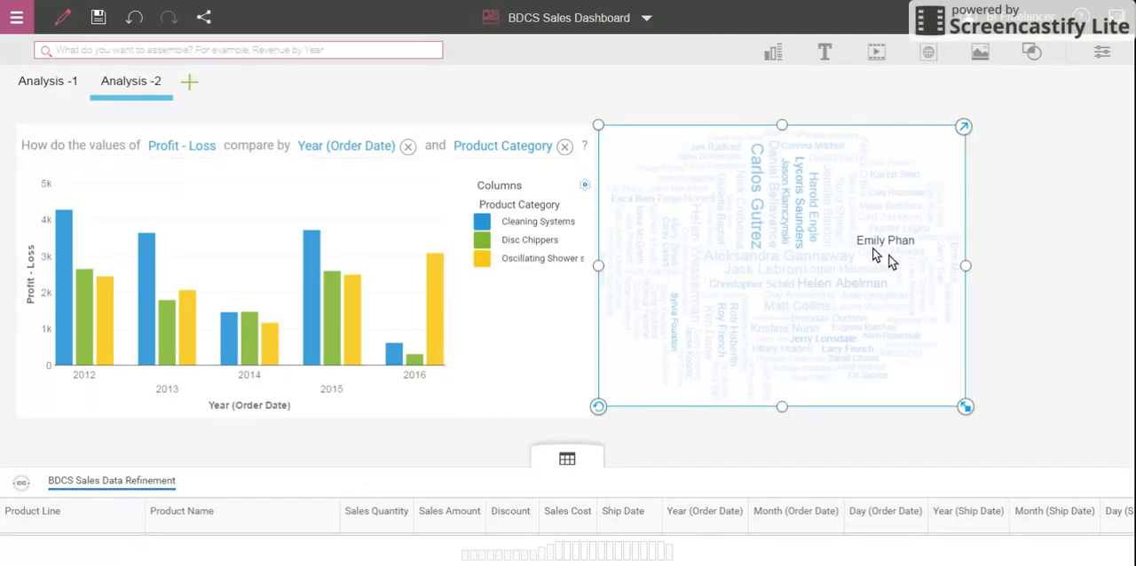
mouse_move(765, 197)
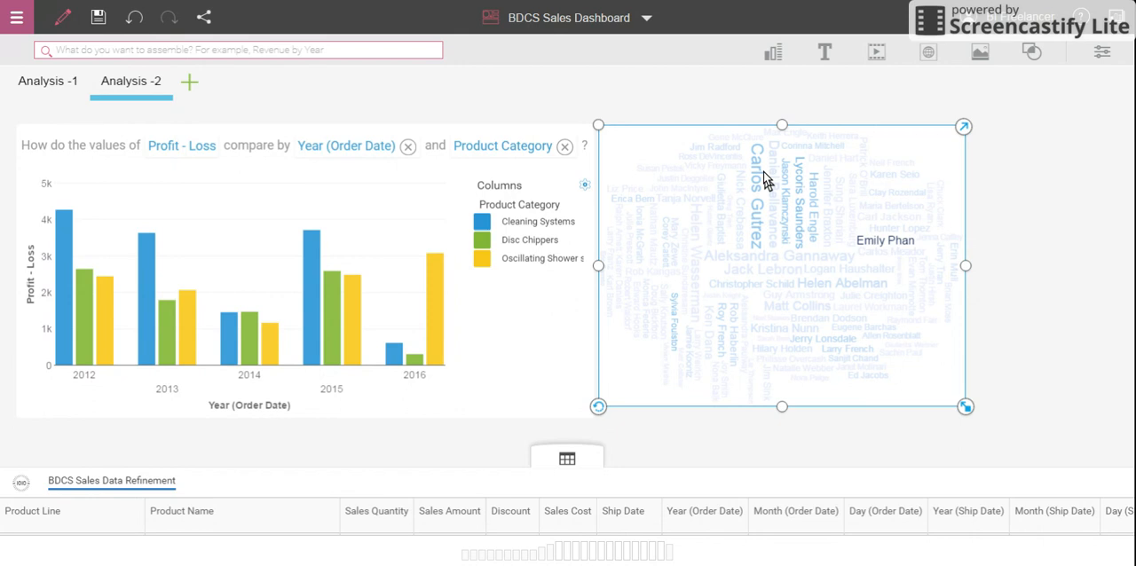
mouse_move(765, 257)
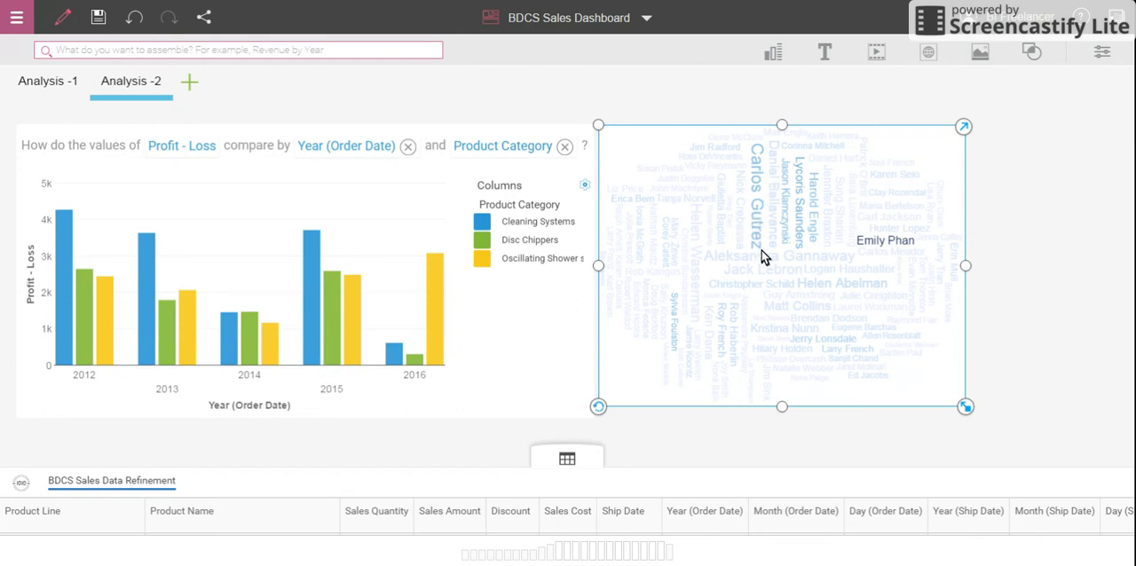
mouse_move(820, 222)
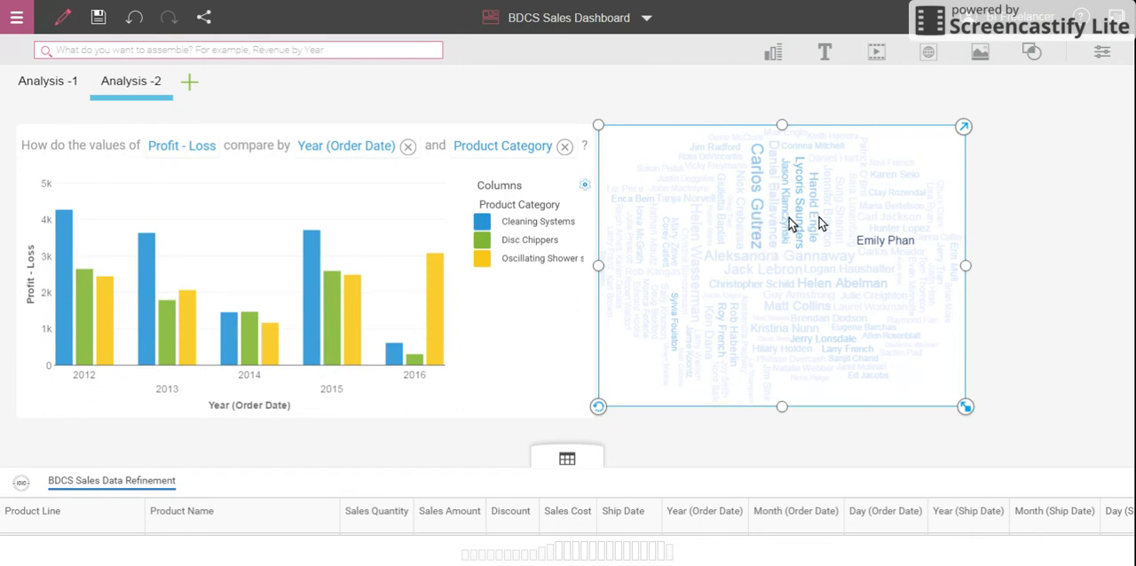
mouse_move(937, 160)
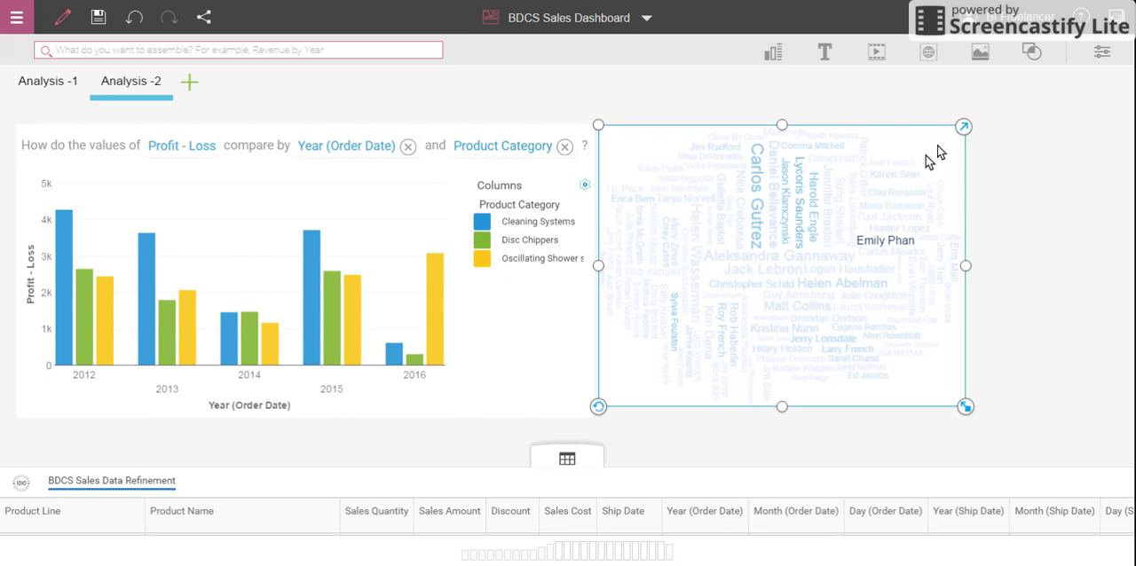
mouse_move(964, 135)
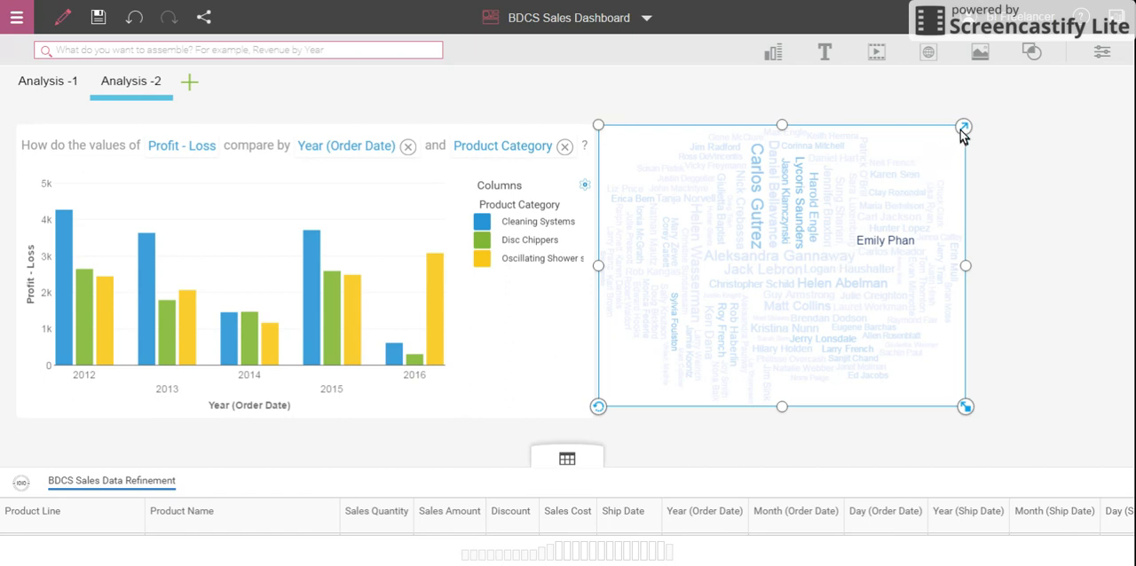
mouse_move(963, 135)
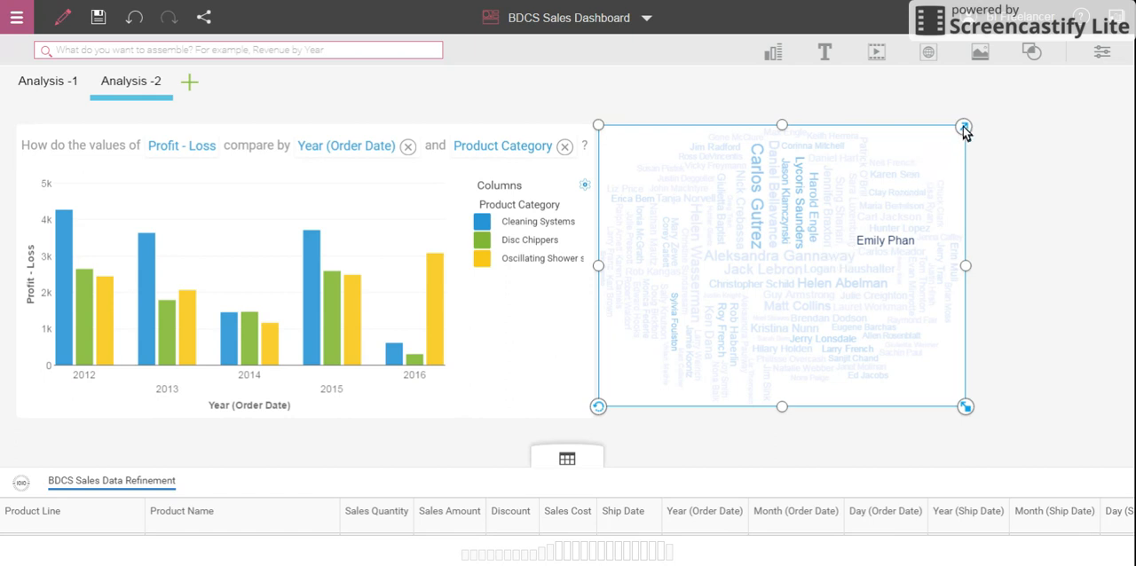
Step: Maximize the cloud, swap Customer Name for State in Words and drop Sales Amount from Color by
click(964, 126)
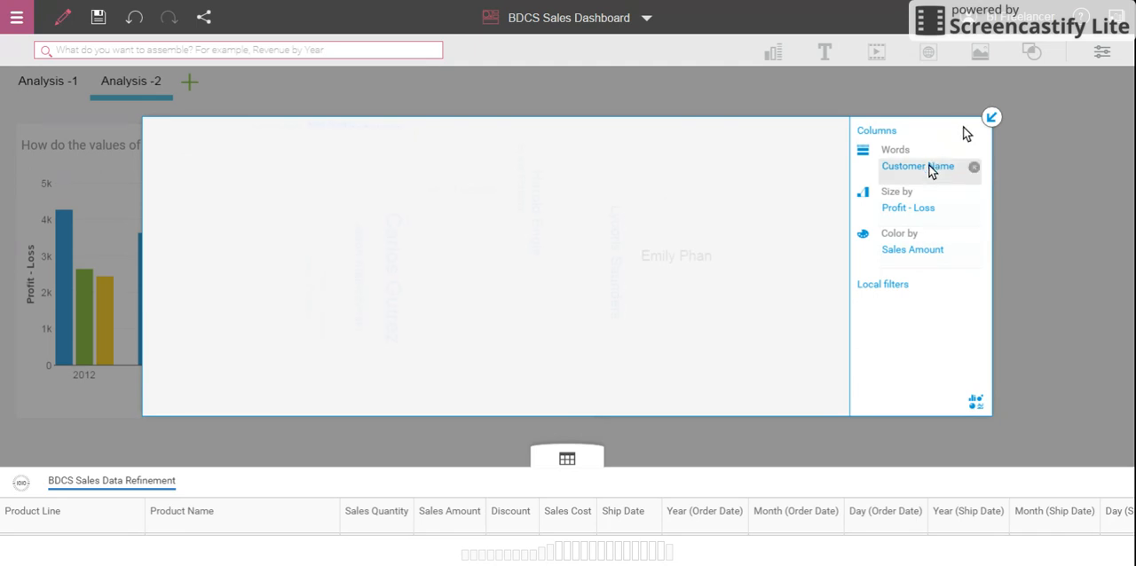
click(972, 167)
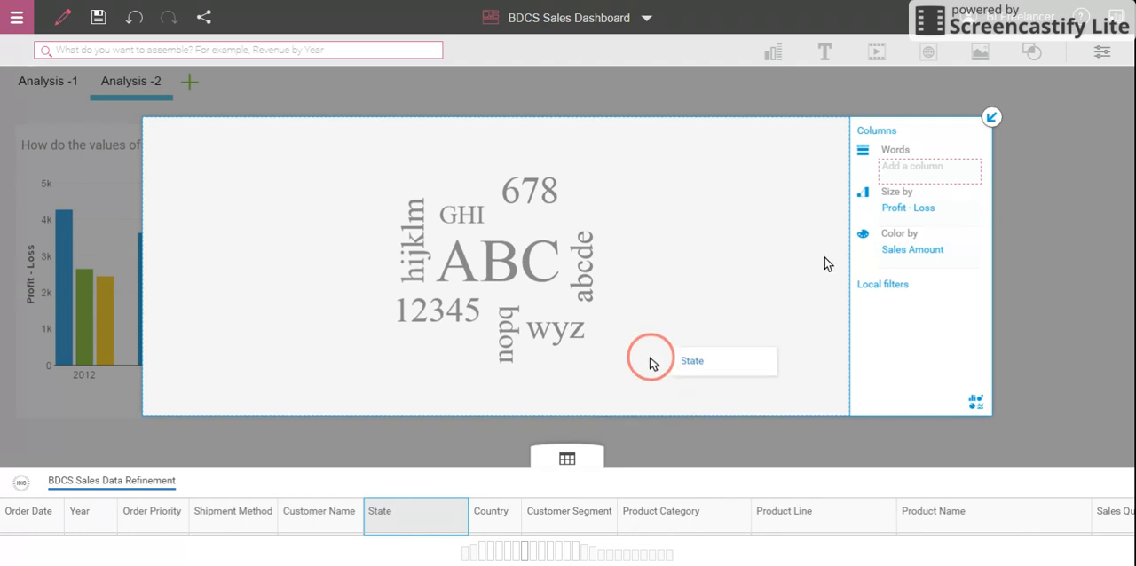
drag(692, 360, 895, 167)
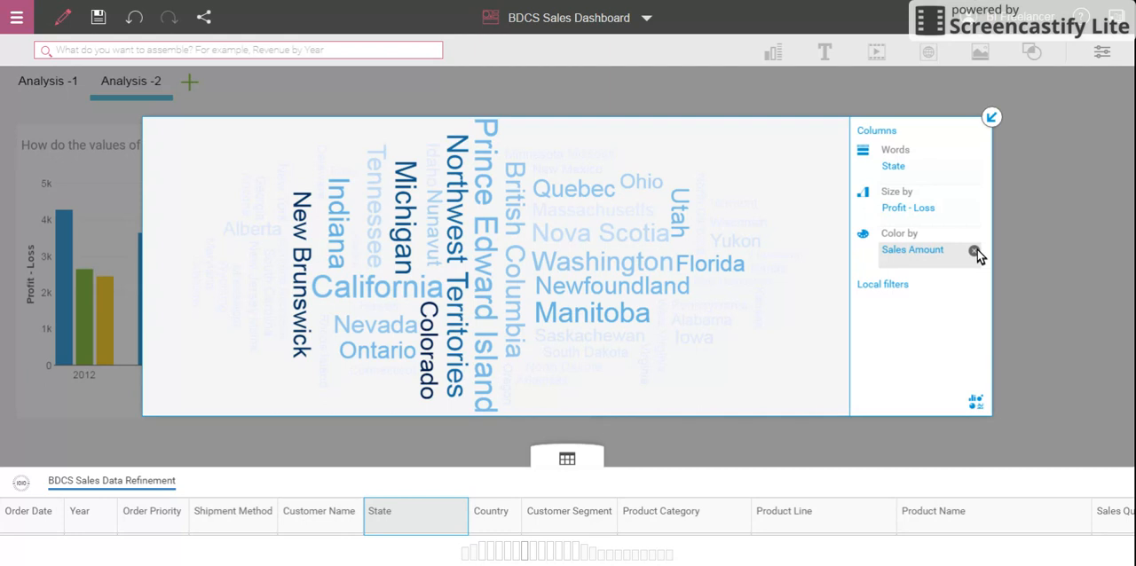
click(976, 252)
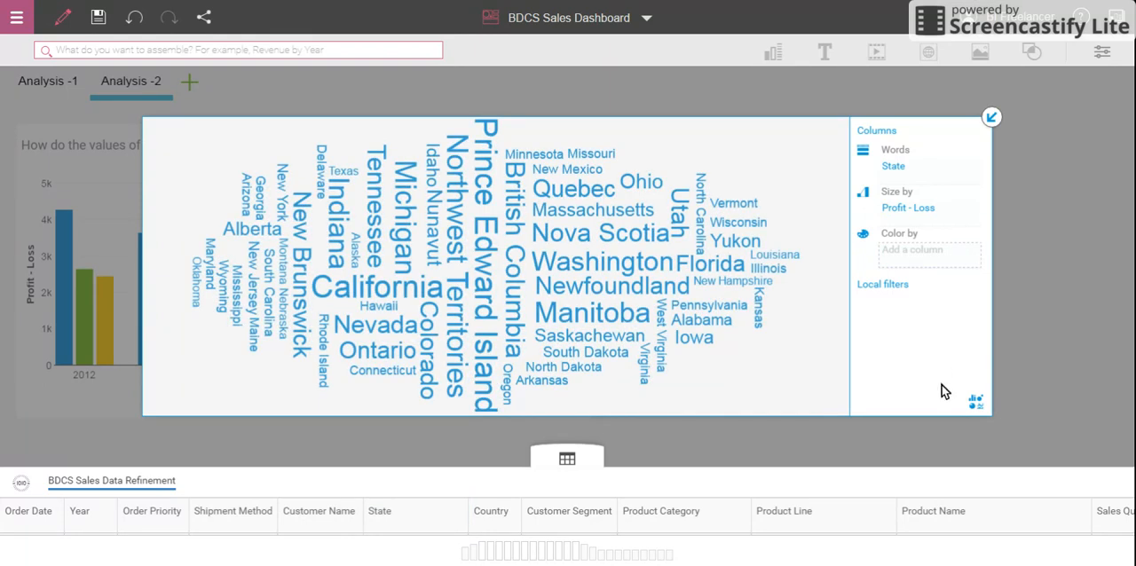
mouse_move(941, 133)
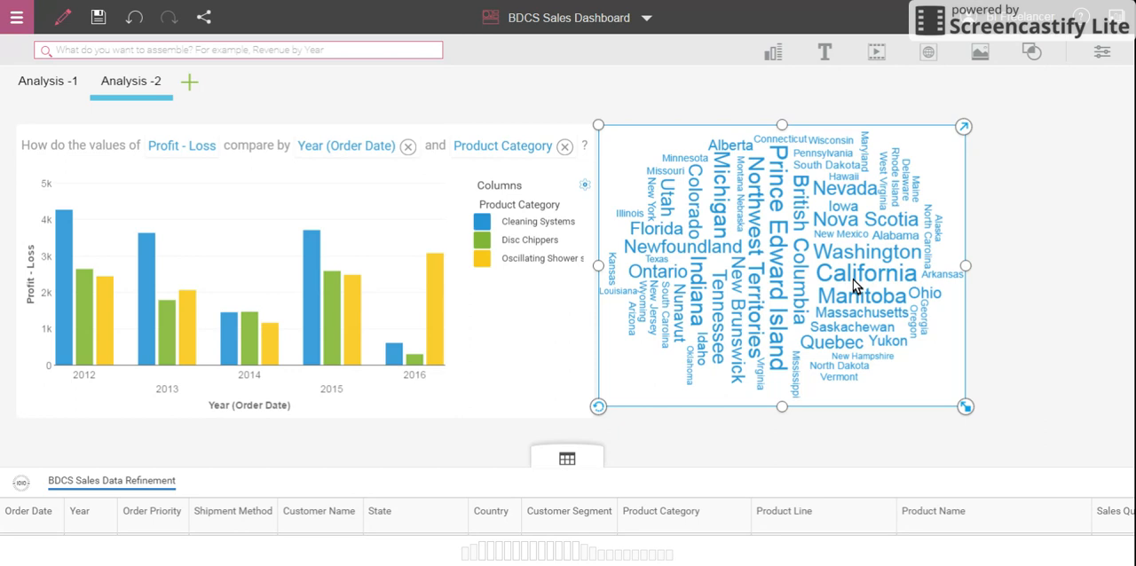
mouse_move(870, 258)
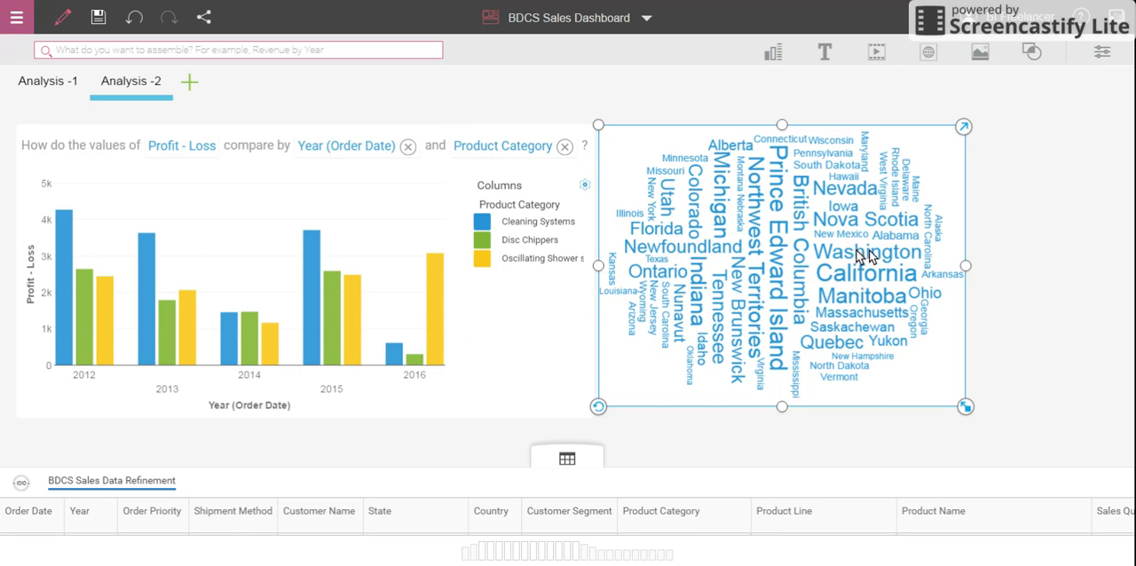
mouse_move(853, 282)
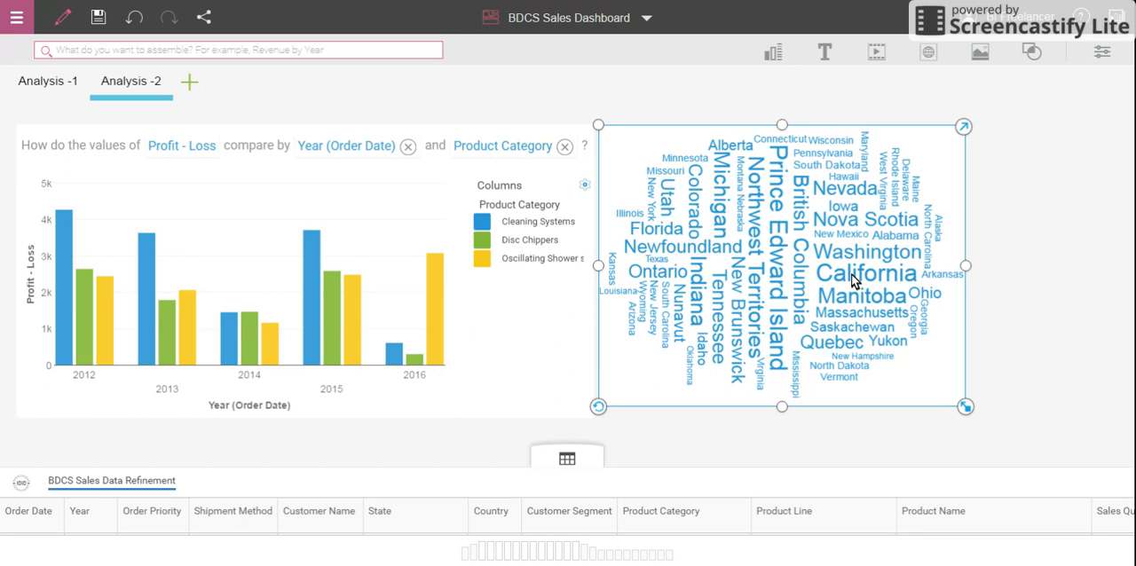
mouse_move(752, 259)
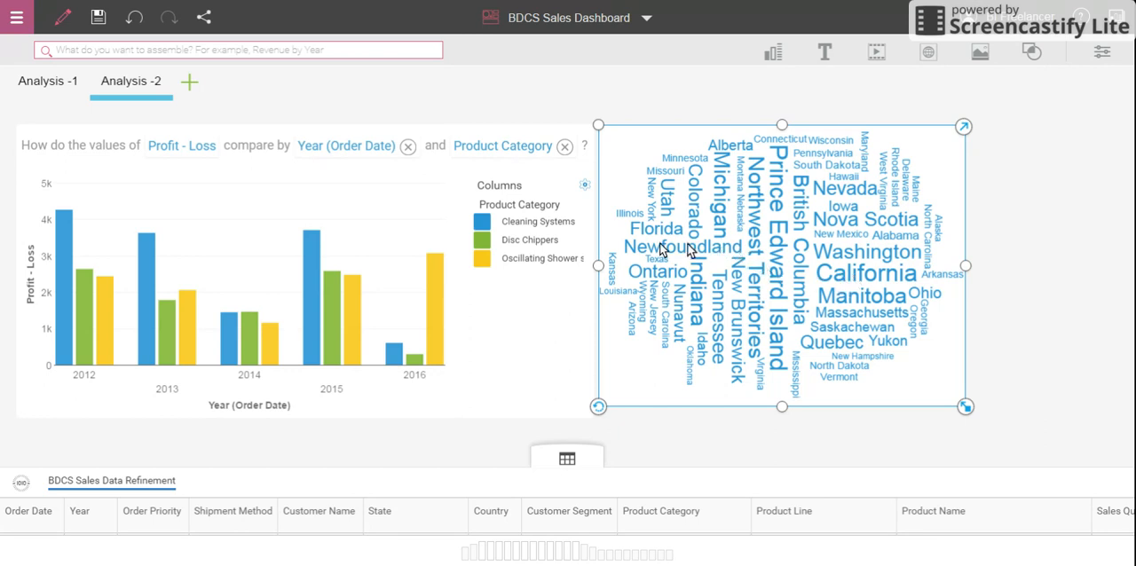
mouse_move(777, 220)
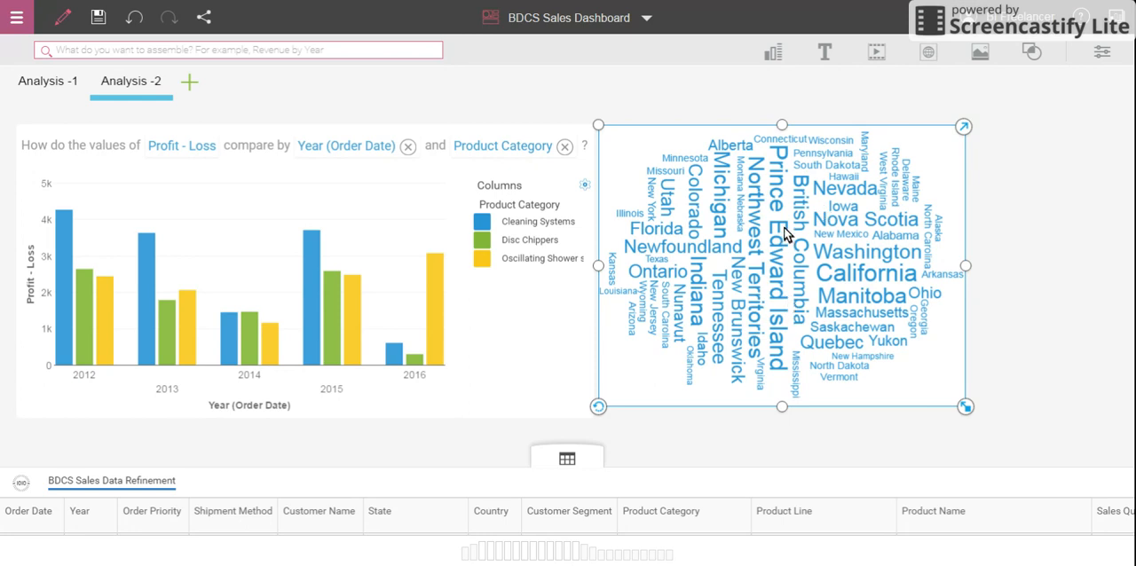
mouse_move(815, 259)
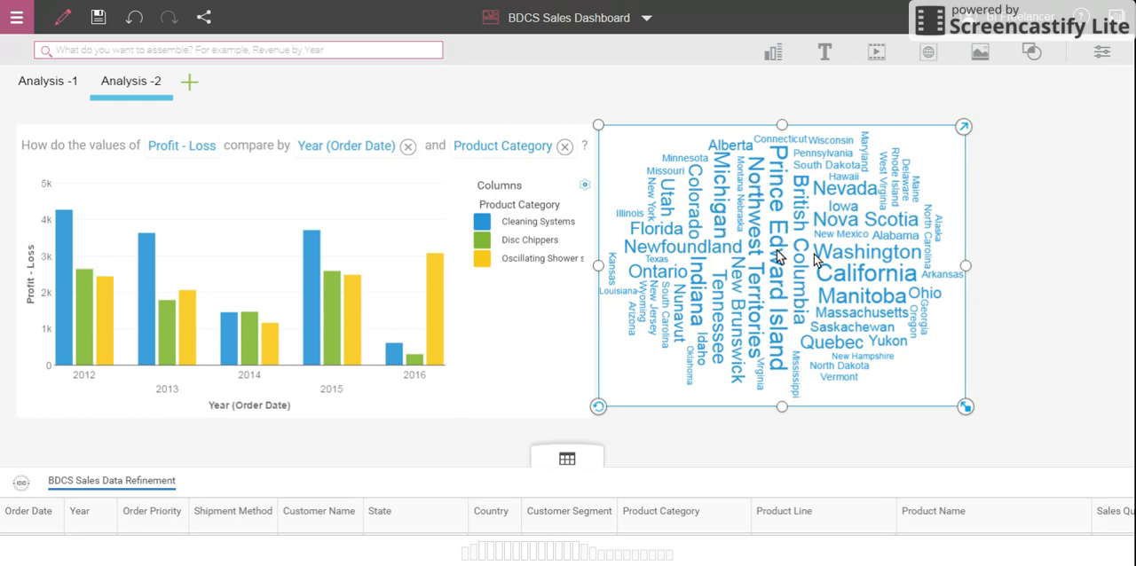
mouse_move(888, 220)
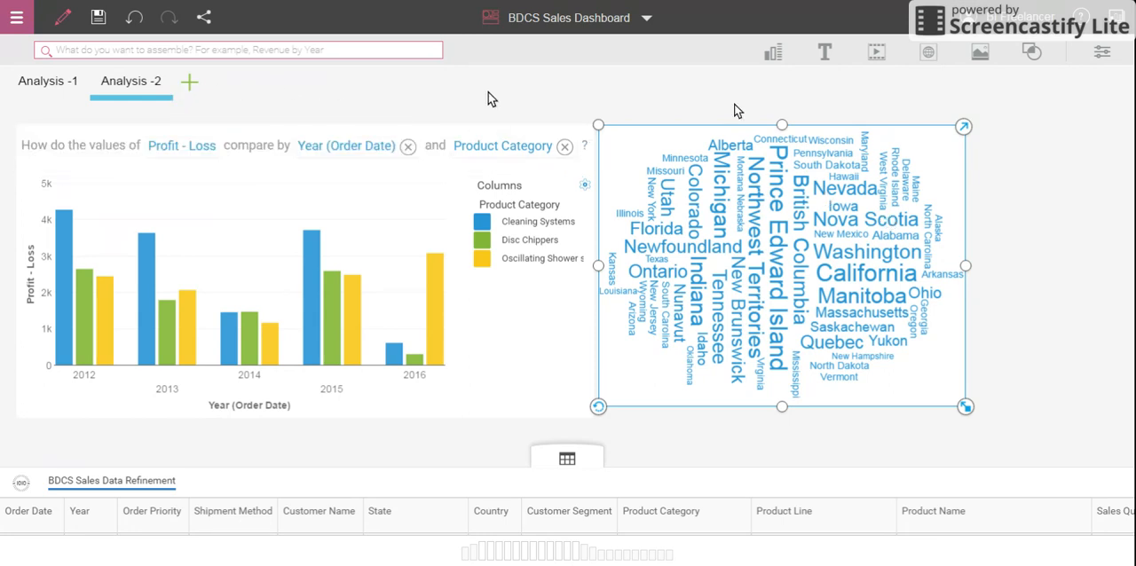
mouse_move(773, 53)
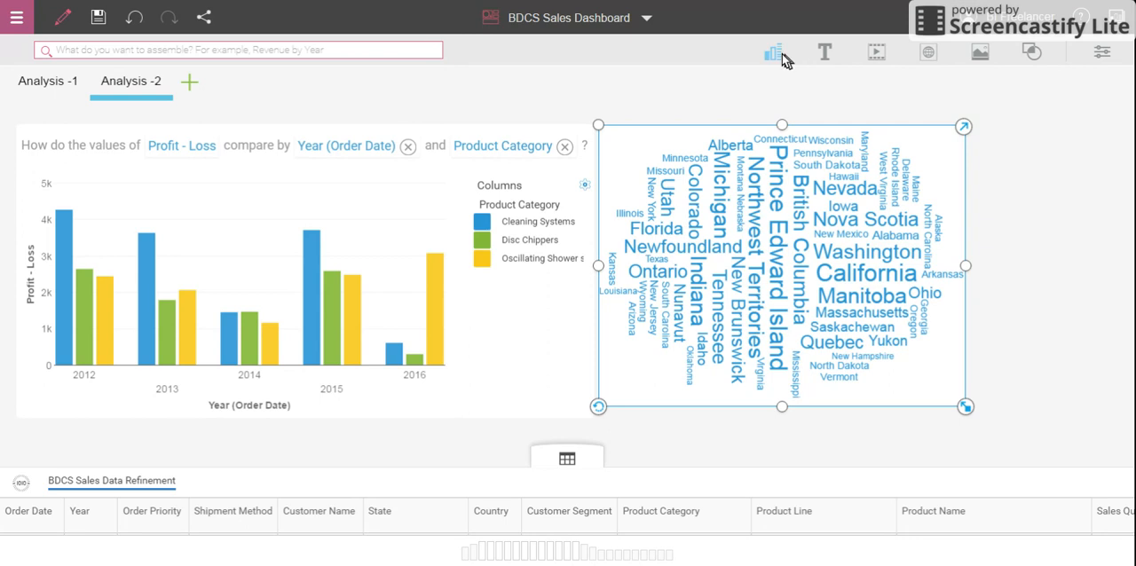
mouse_move(188, 85)
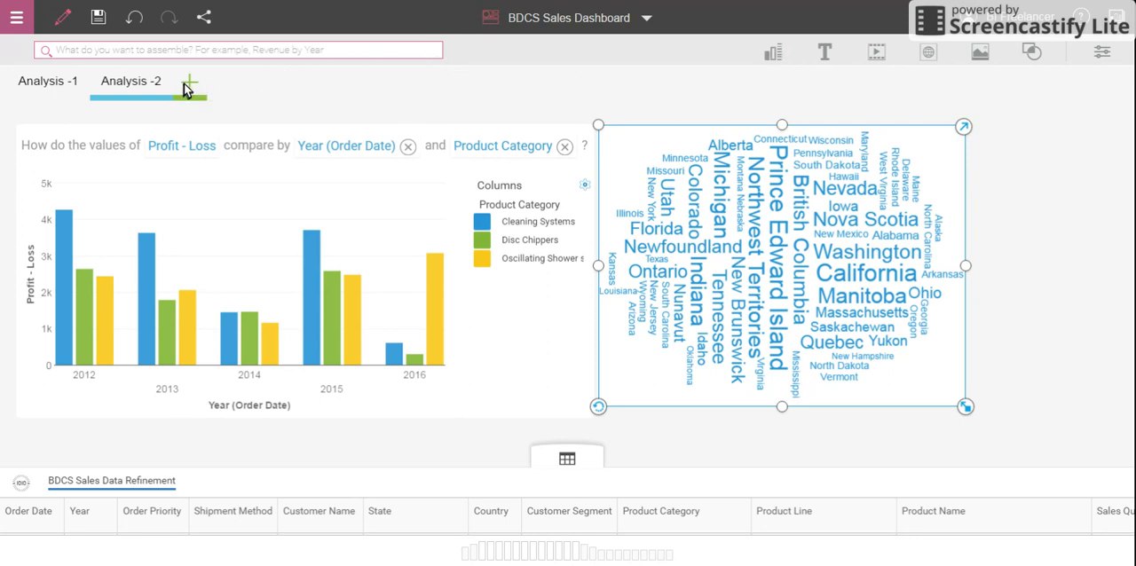
Step: Add a Freeform tab beside Analysis -2 and rename it Analysis-3
click(188, 82)
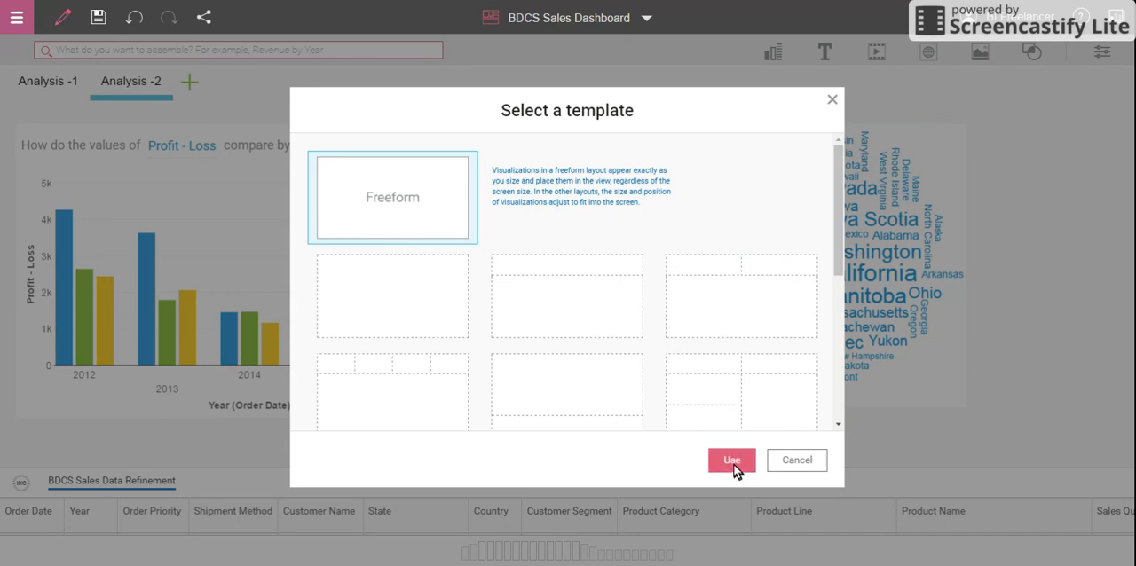
click(731, 460)
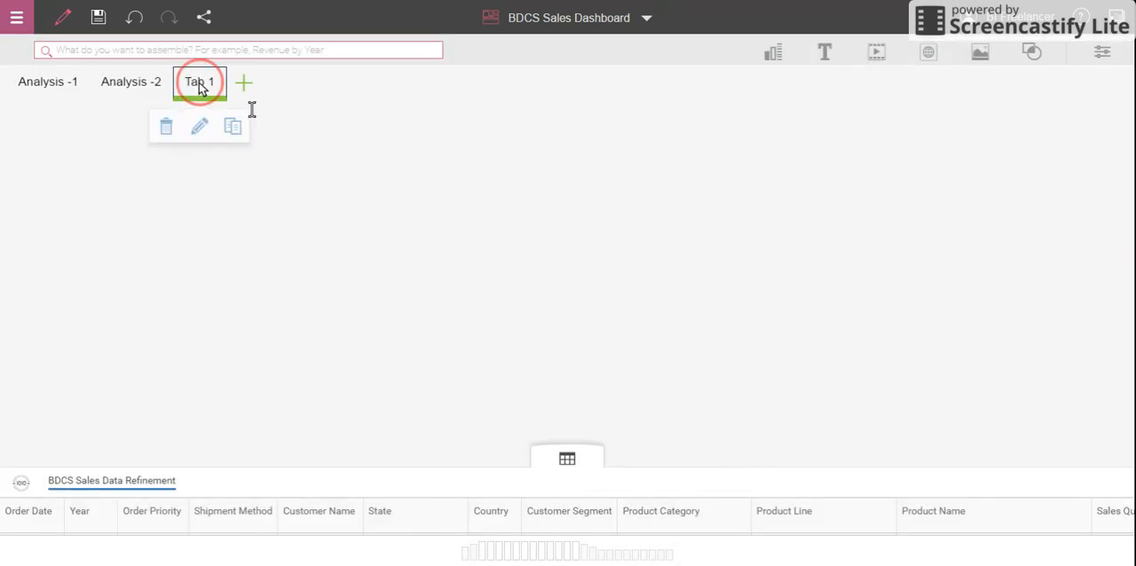
text(Anal)
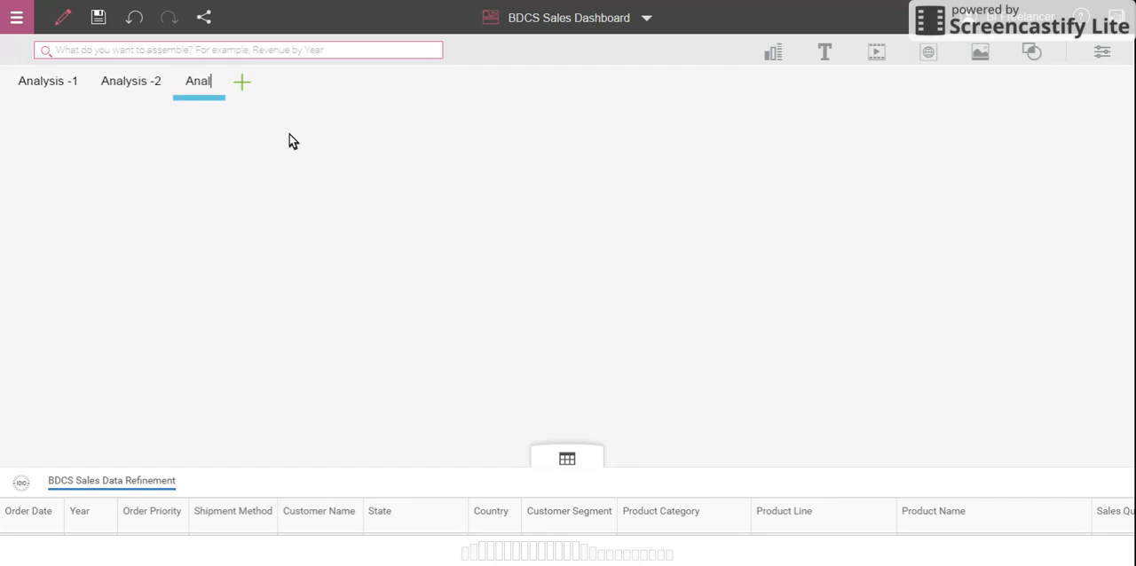
text(ysis-3)
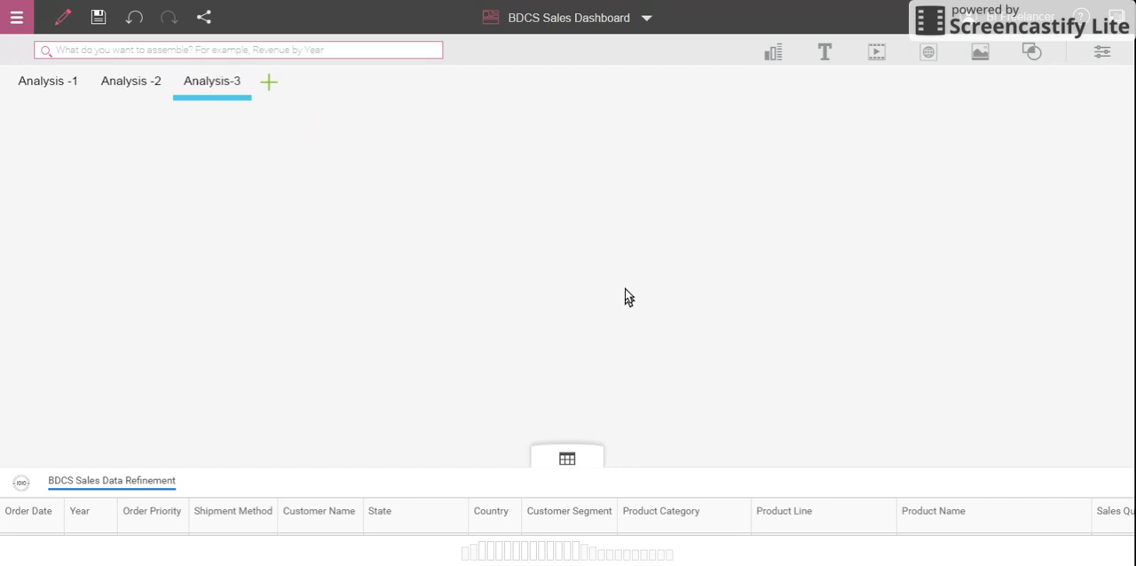
mouse_move(772, 52)
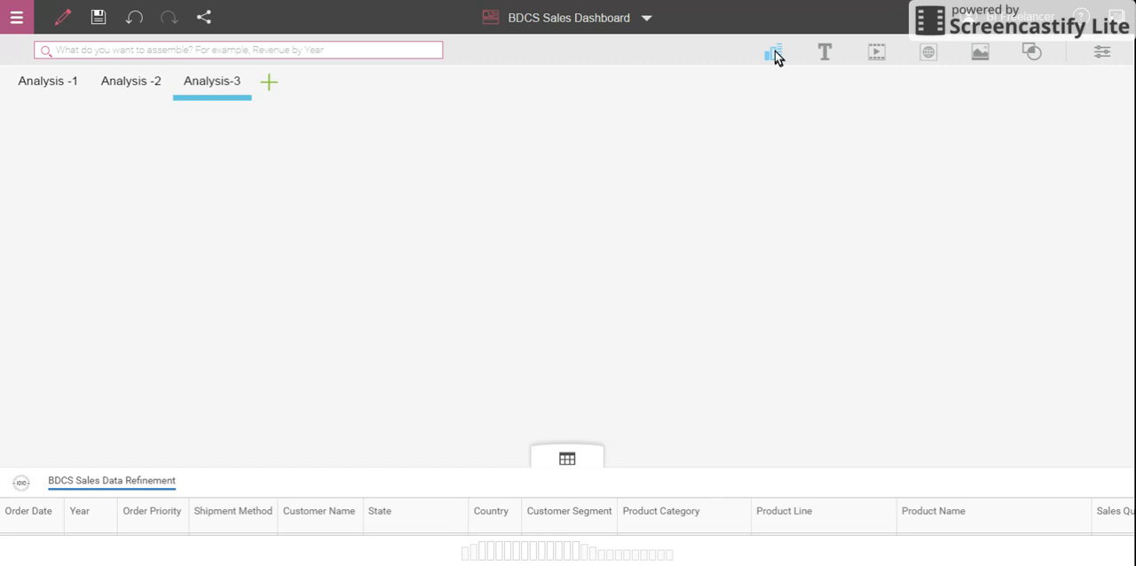
Step: Add a map with Country as Regions and Profit - Loss as Point Heat and Point Size
click(771, 51)
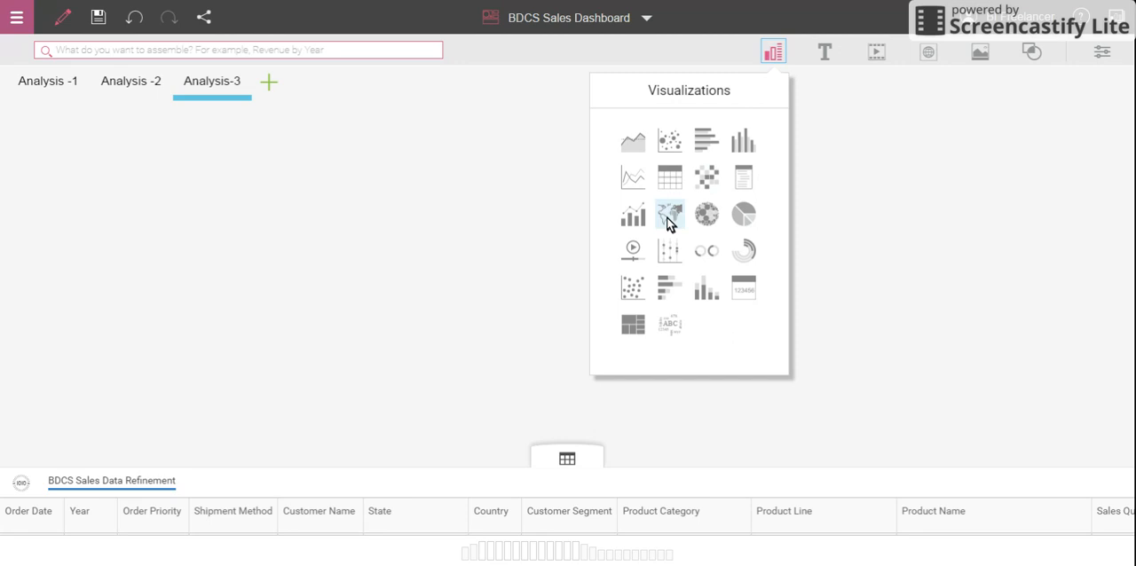
click(671, 213)
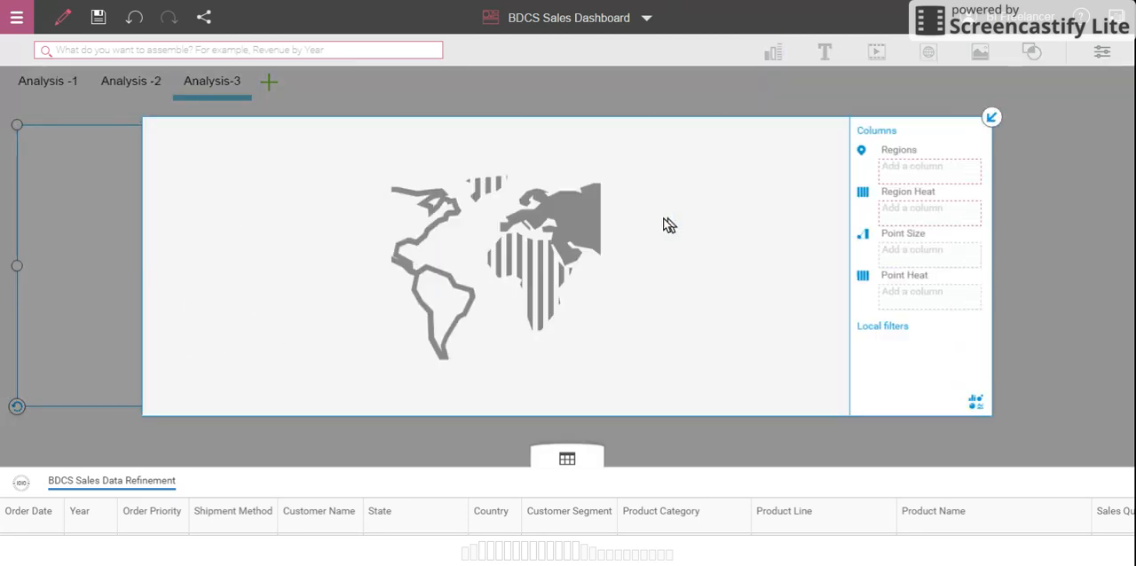
mouse_move(788, 350)
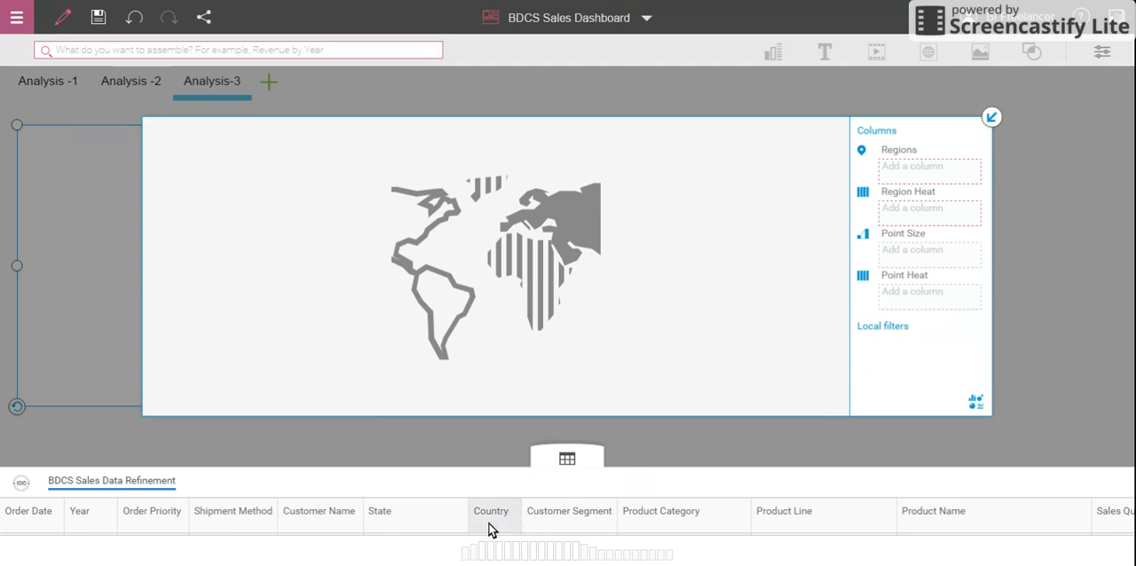
drag(489, 515, 891, 191)
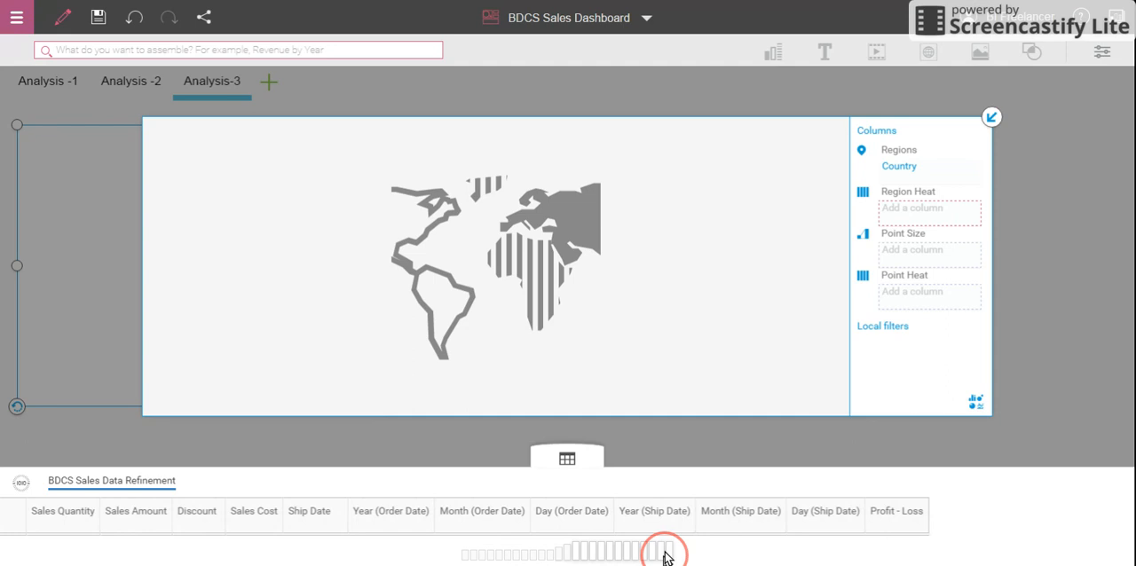
drag(666, 550, 891, 309)
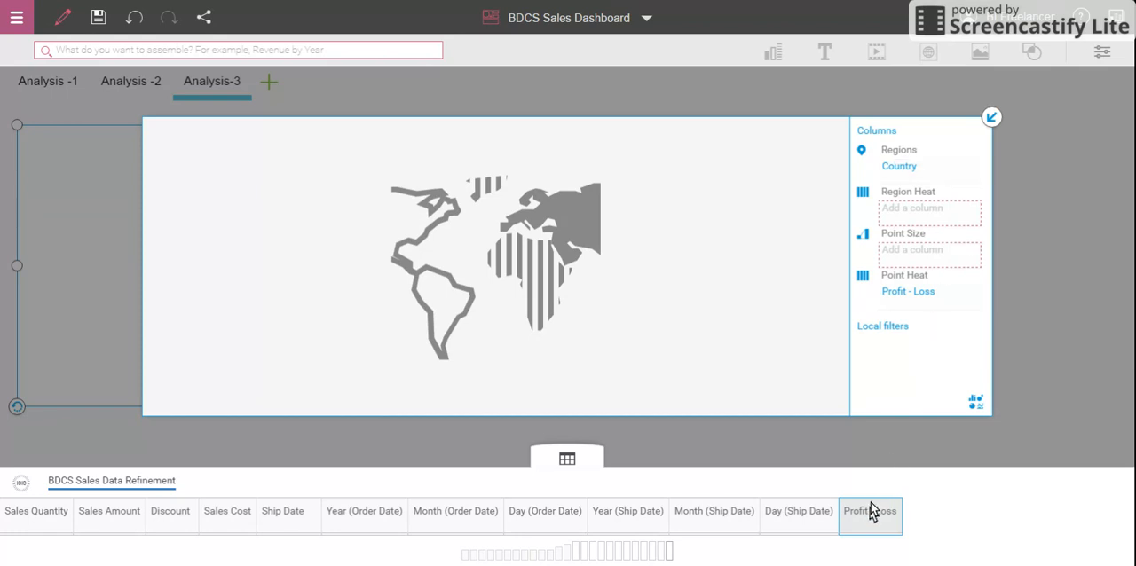
drag(869, 511, 930, 249)
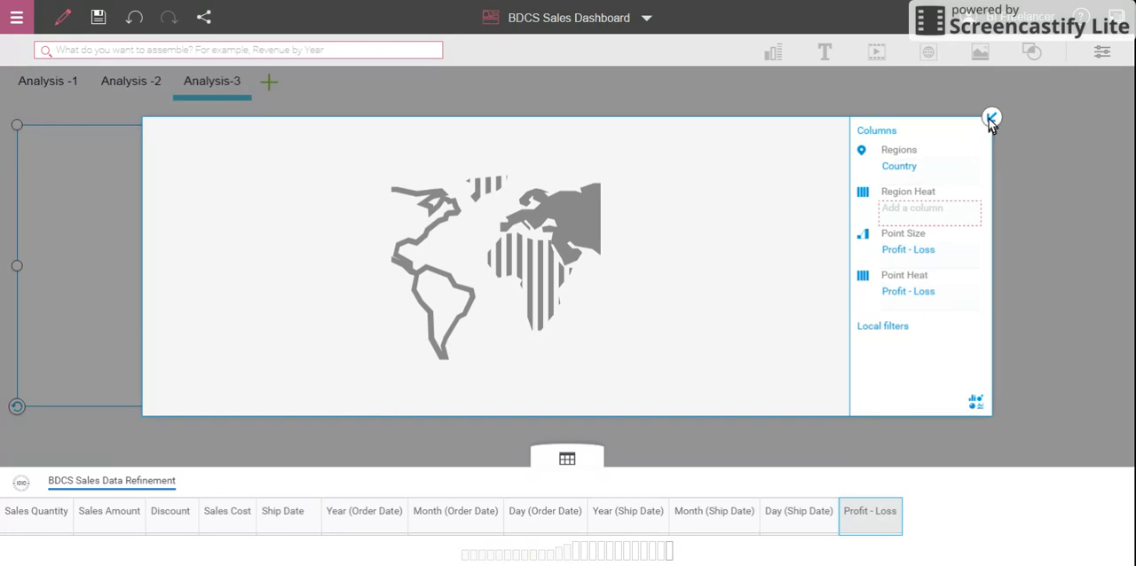
Step: Collapse the Columns panel, move the map across the canvas, then reopen its Columns panel
click(990, 117)
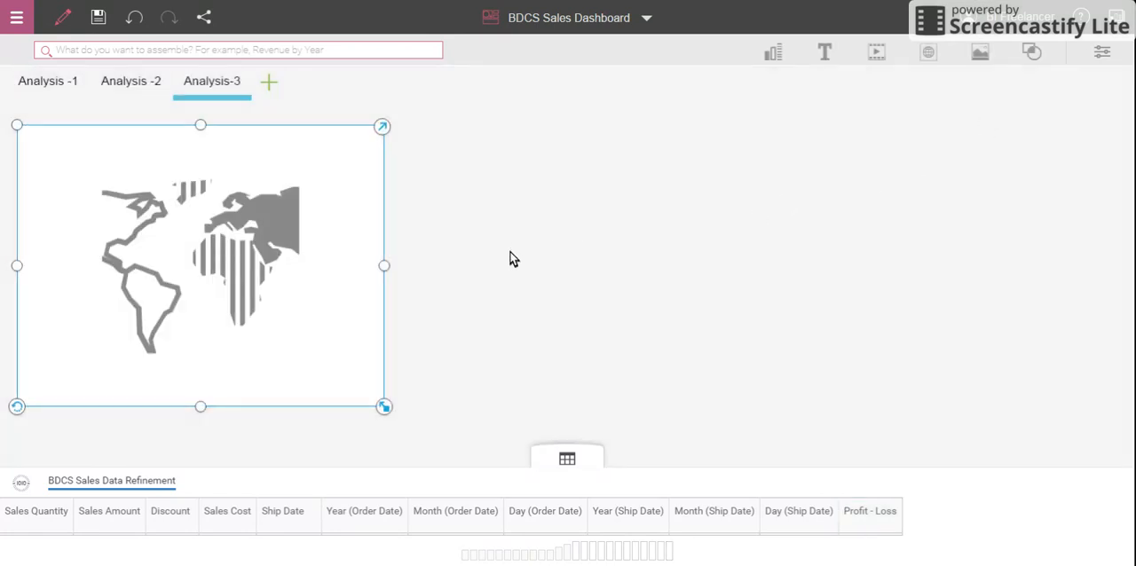
mouse_move(566, 275)
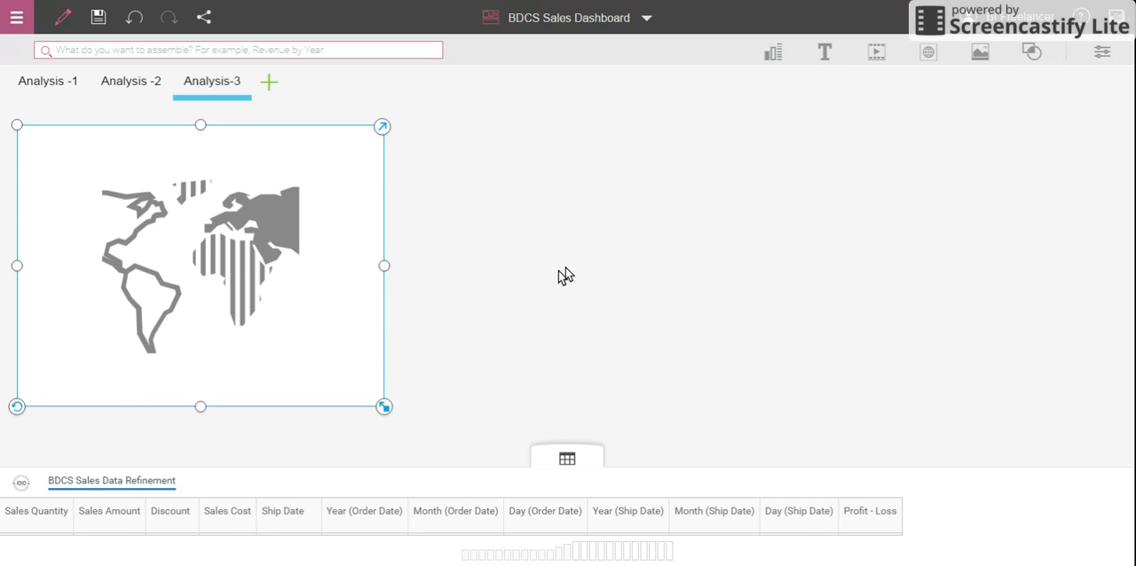
mouse_move(247, 259)
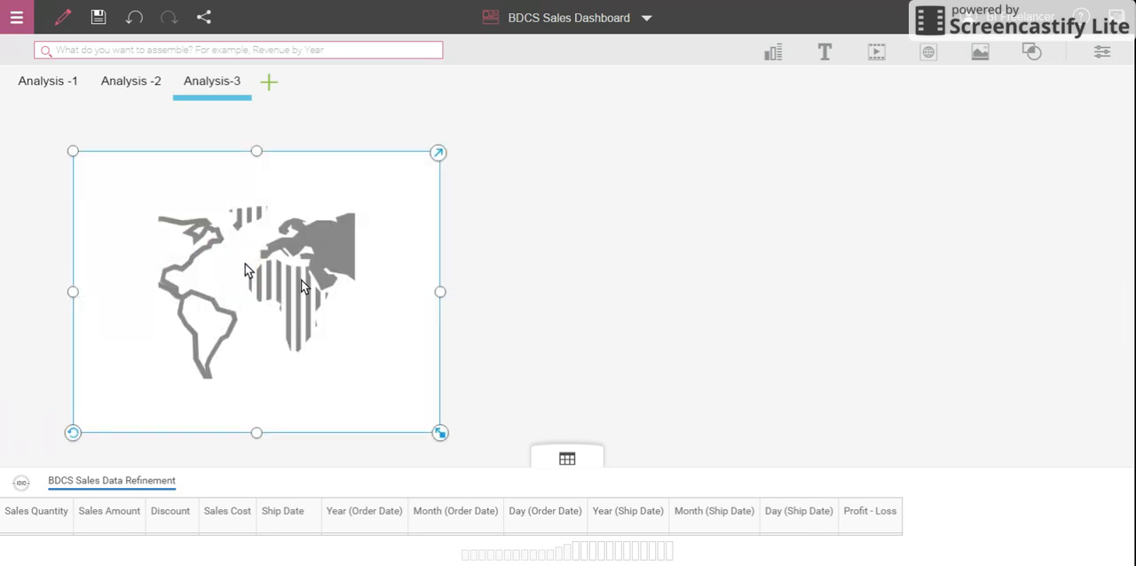
drag(440, 291, 820, 291)
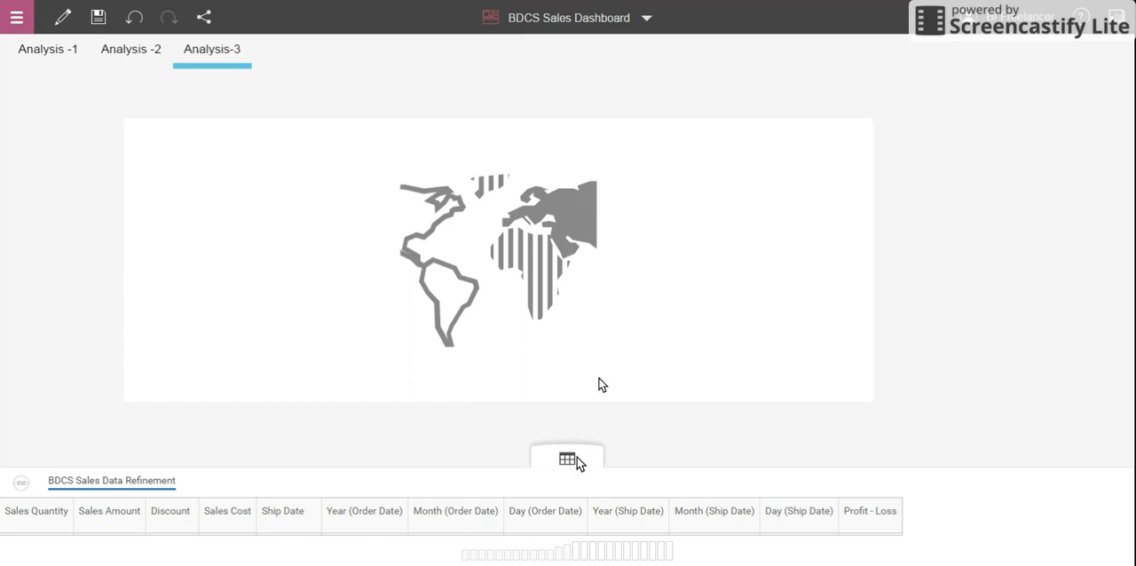
click(498, 259)
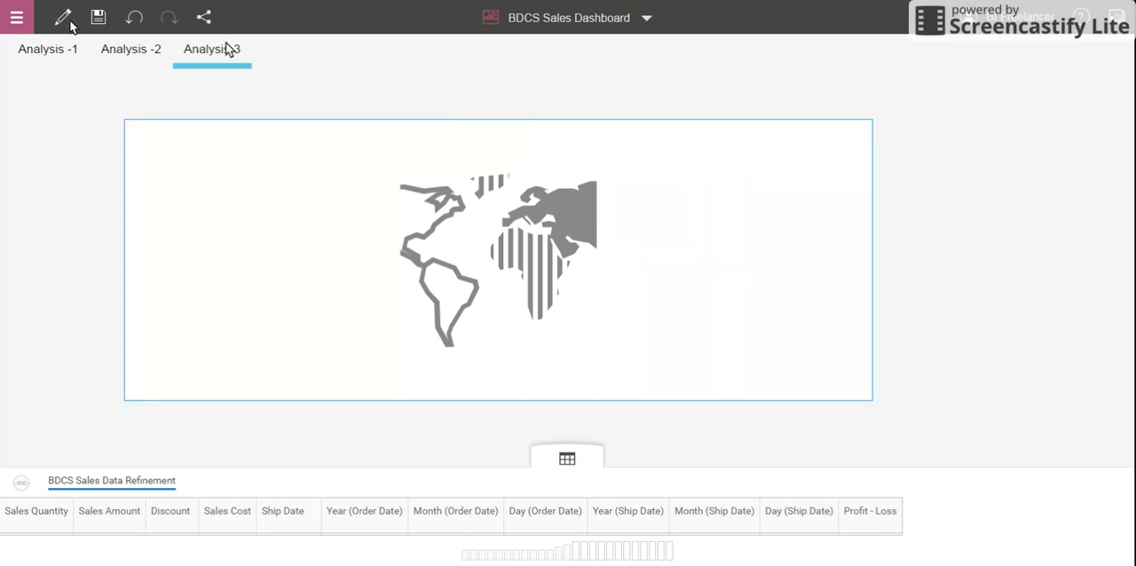
click(64, 18)
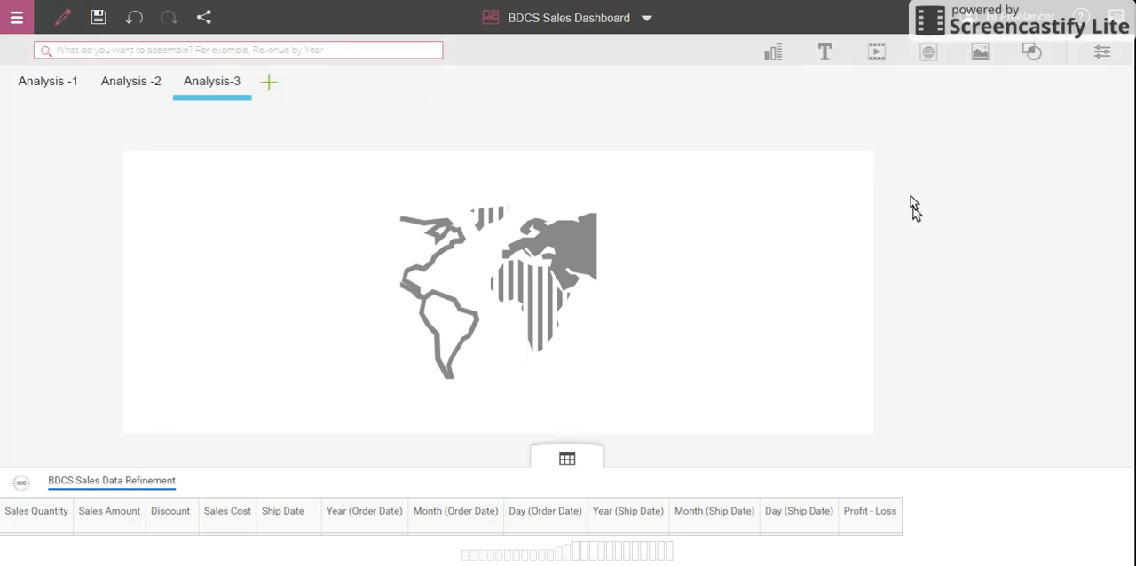
click(497, 293)
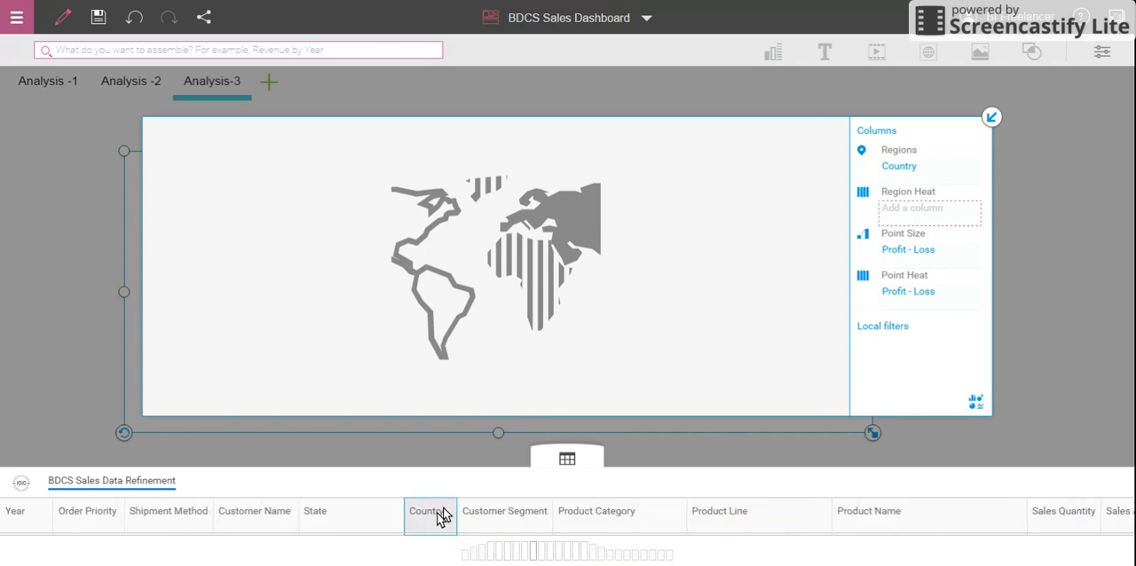
Step: Drop Country onto the map so Canada and the USA render shaded by Country count
drag(429, 511, 908, 220)
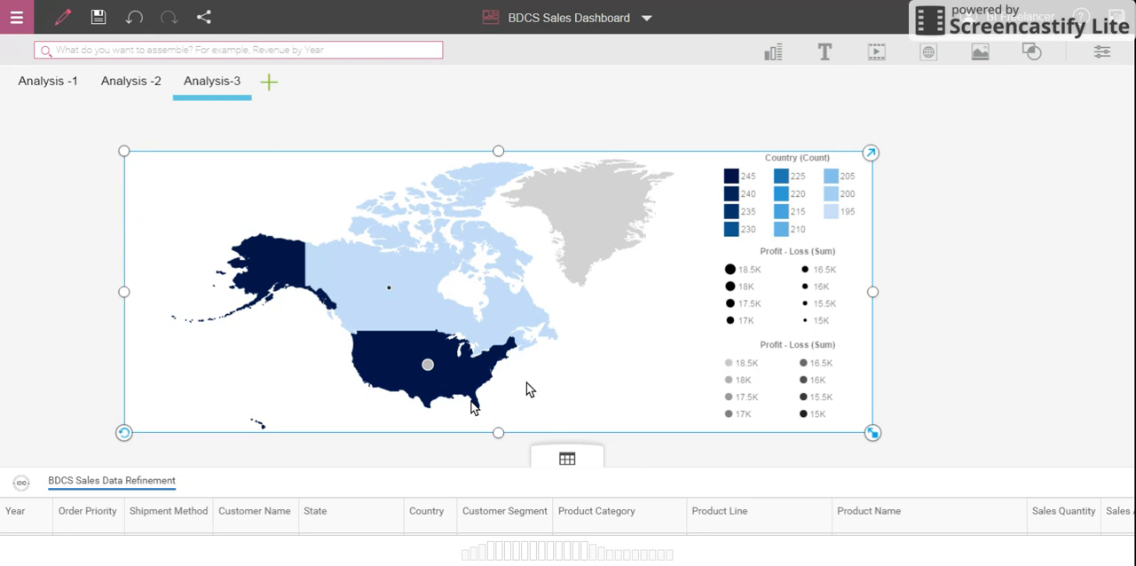
mouse_move(394, 284)
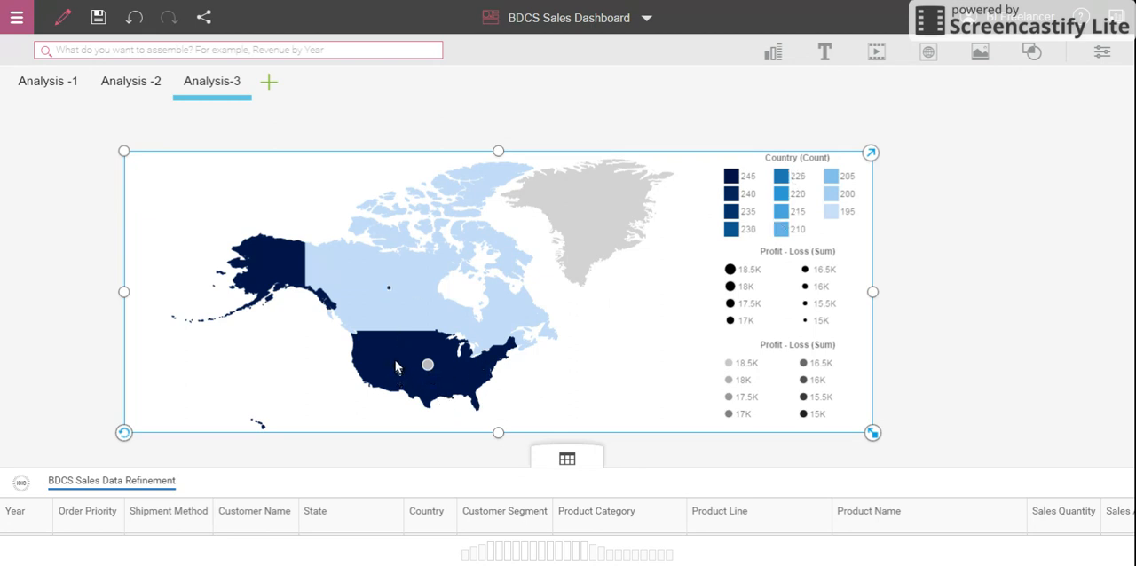
mouse_move(418, 259)
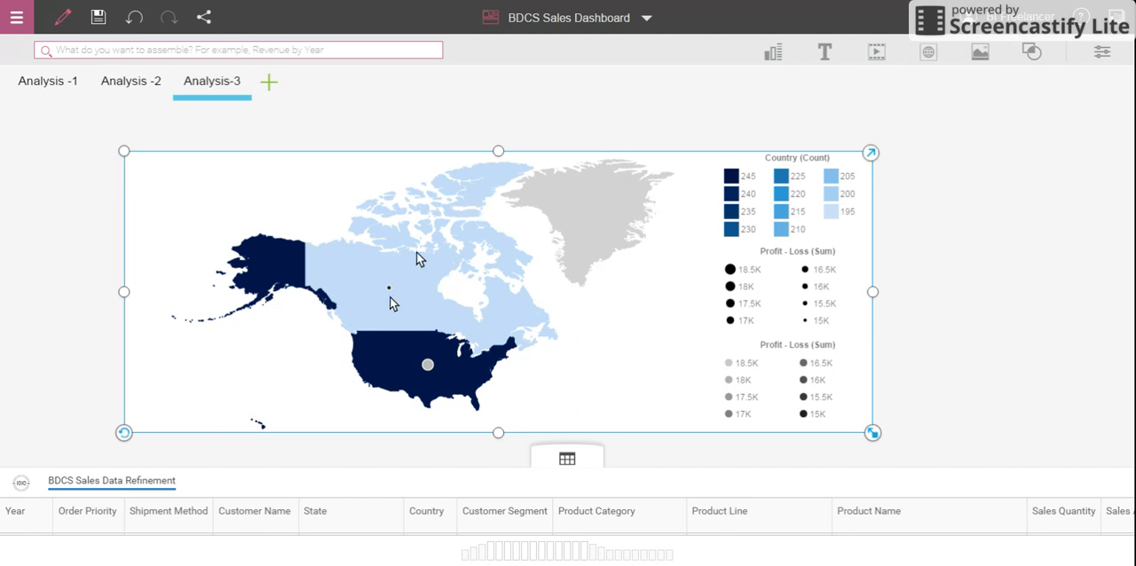
mouse_move(506, 389)
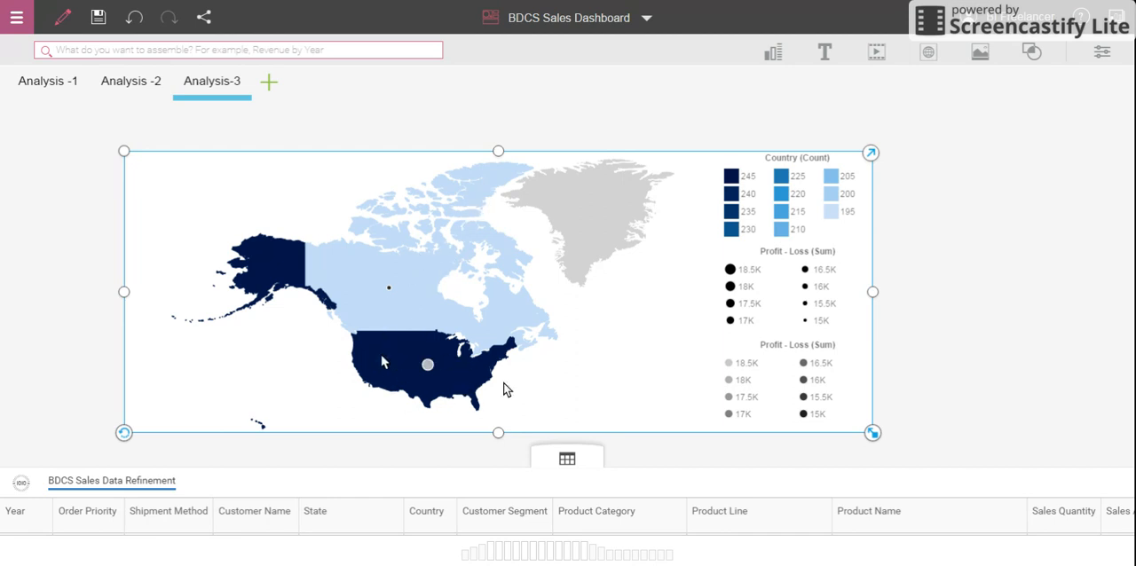
mouse_move(873, 434)
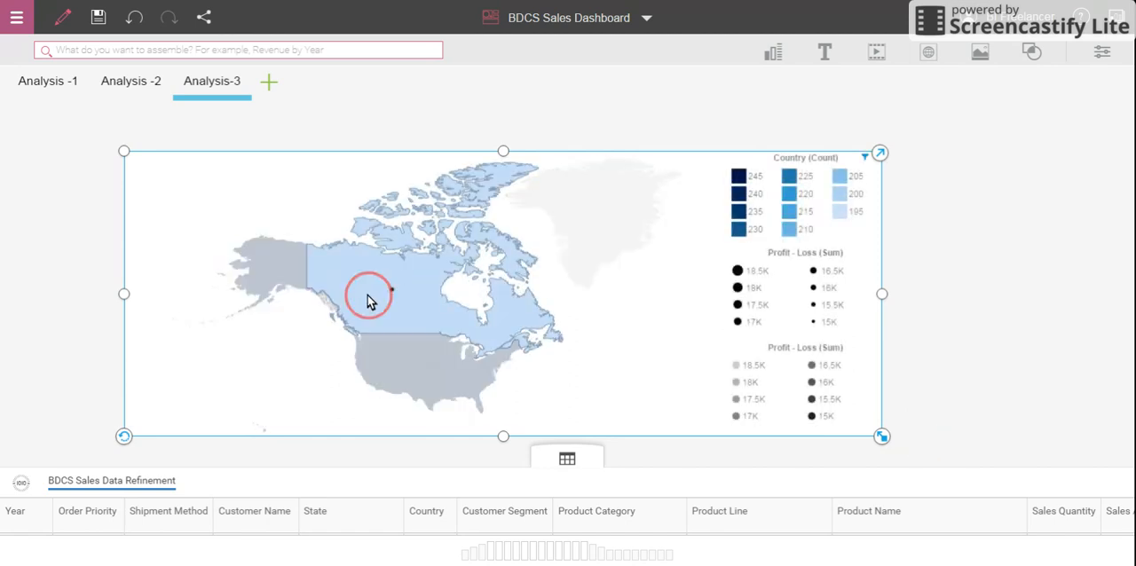
click(391, 289)
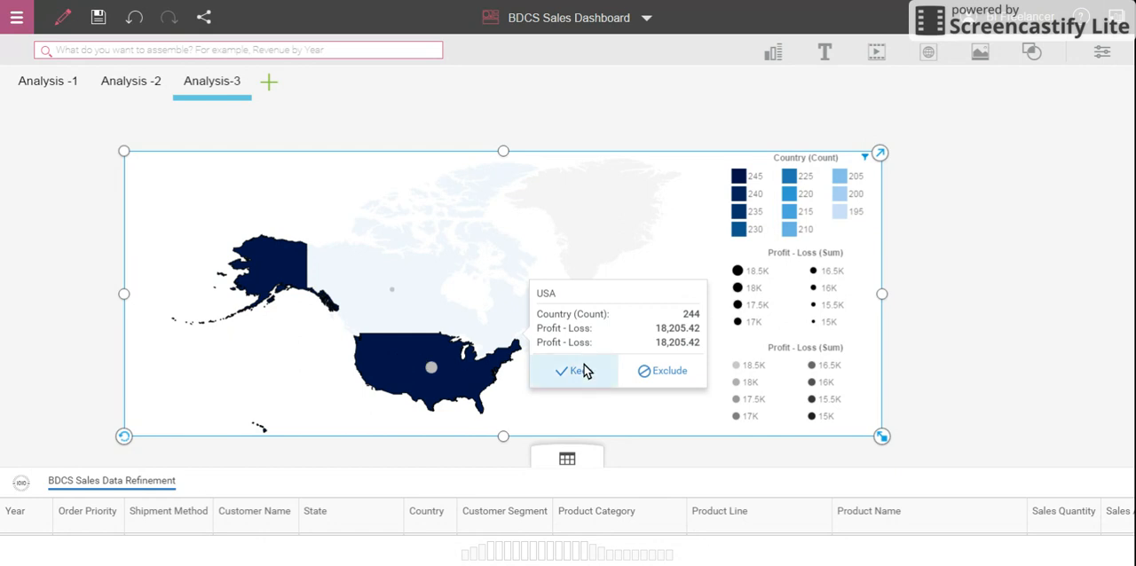
mouse_move(692, 252)
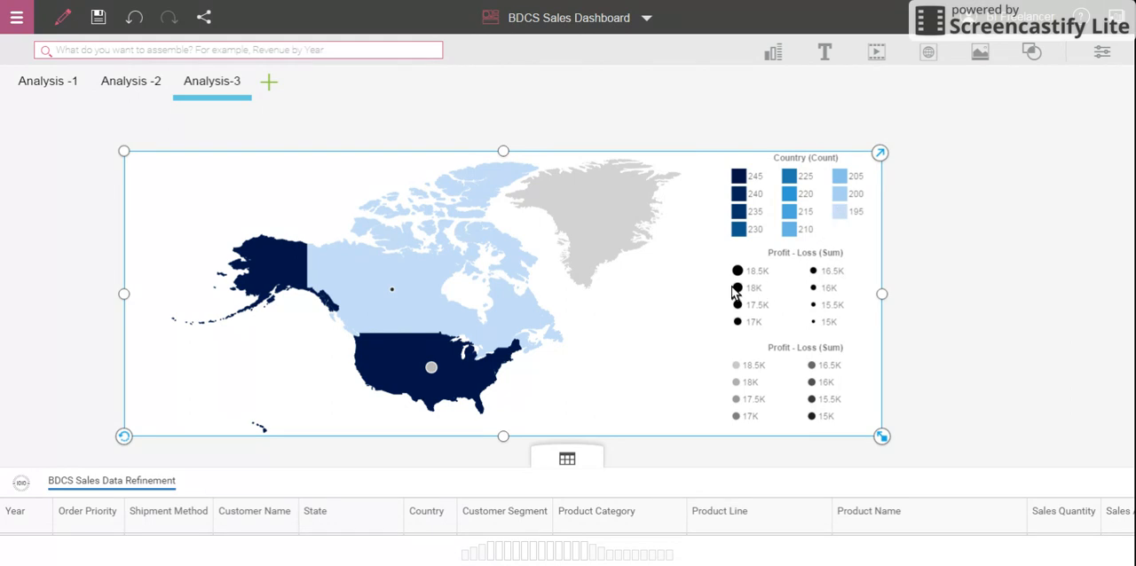
mouse_move(572, 557)
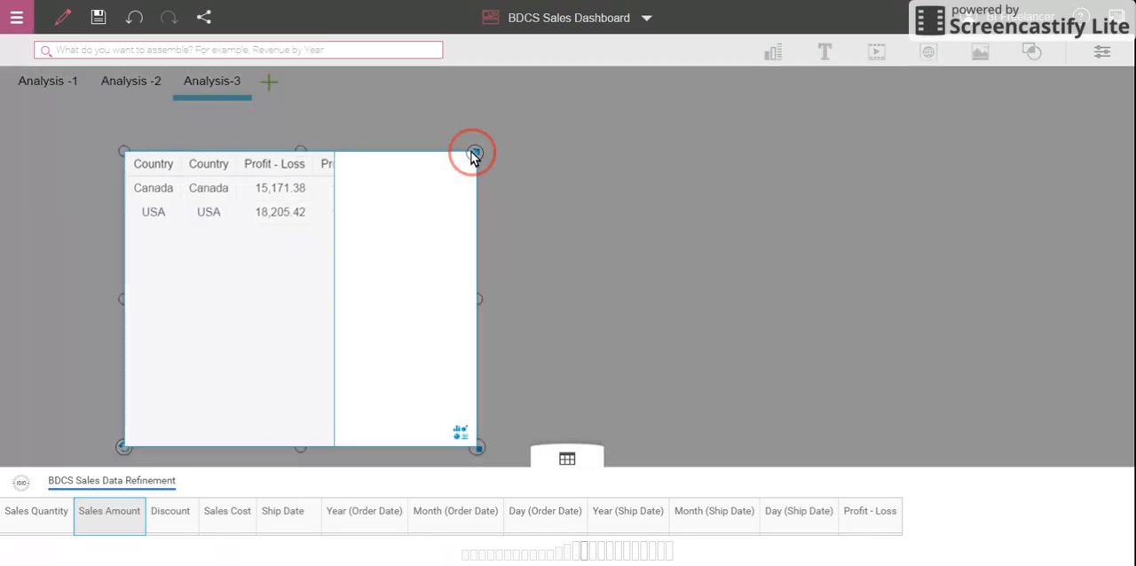
Step: Assign Region Heat to Profit - Loss, Point Size to Sales Amount and Point Heat to Country on the map
click(472, 151)
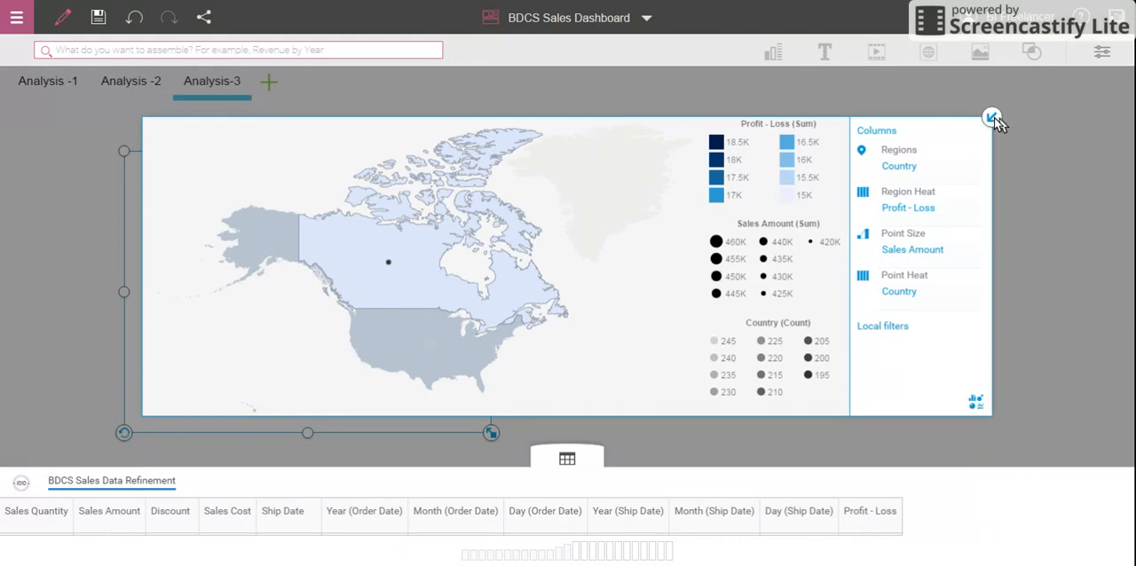
click(991, 117)
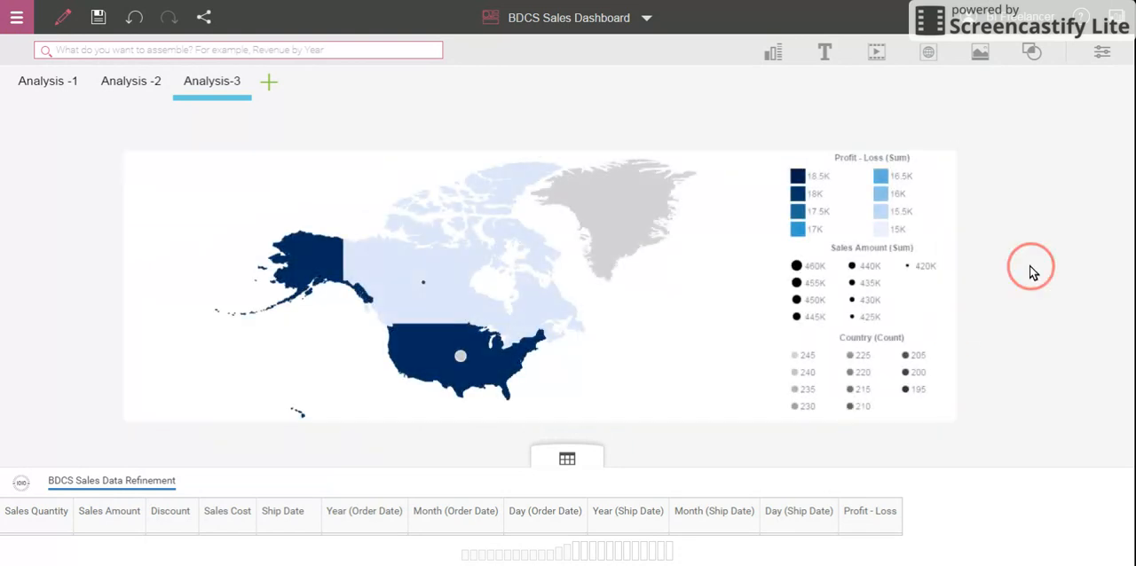
mouse_move(724, 166)
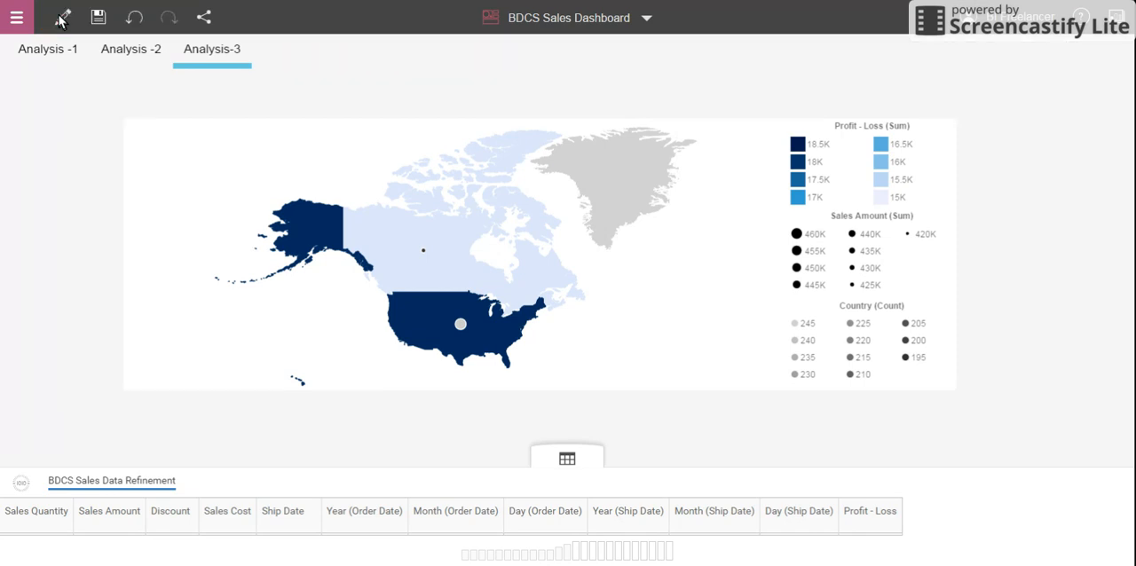
mouse_move(97, 206)
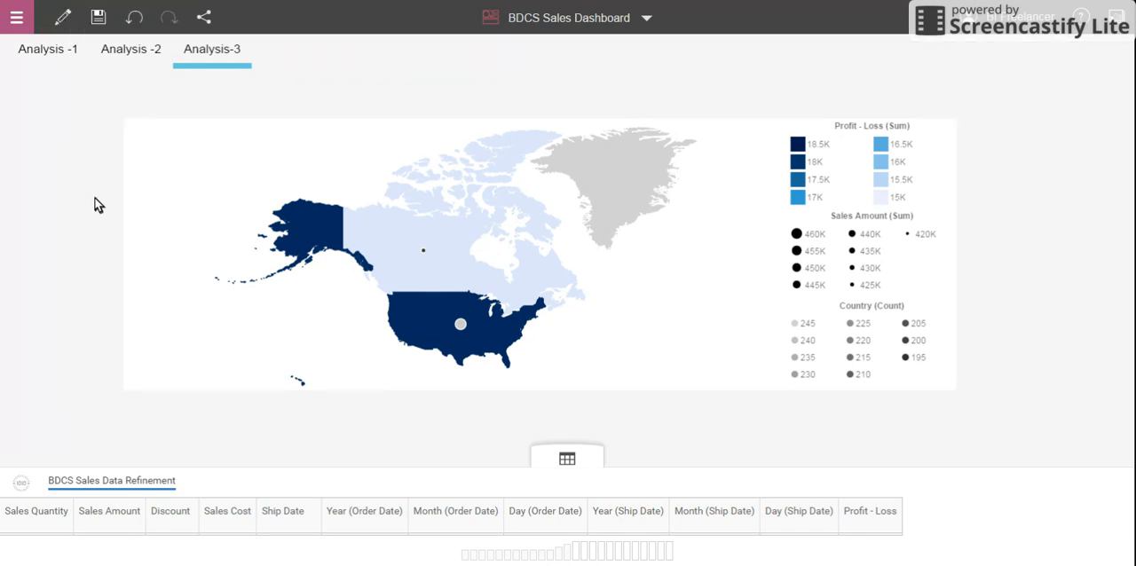